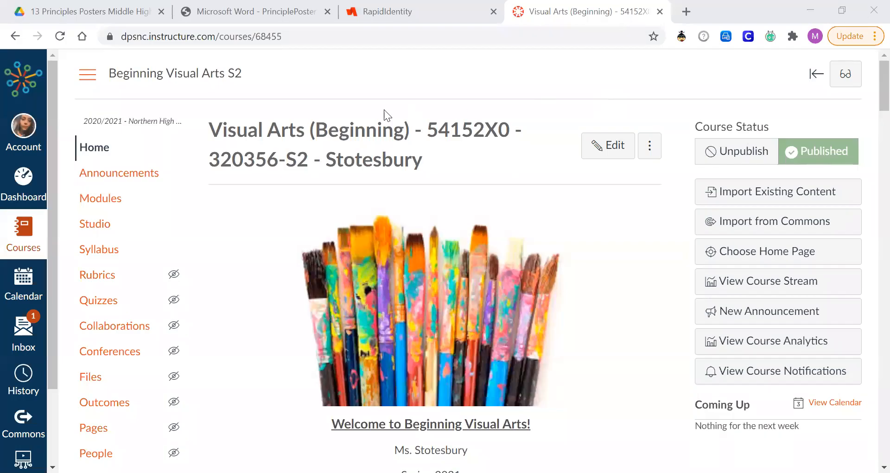
mouse_move(459, 198)
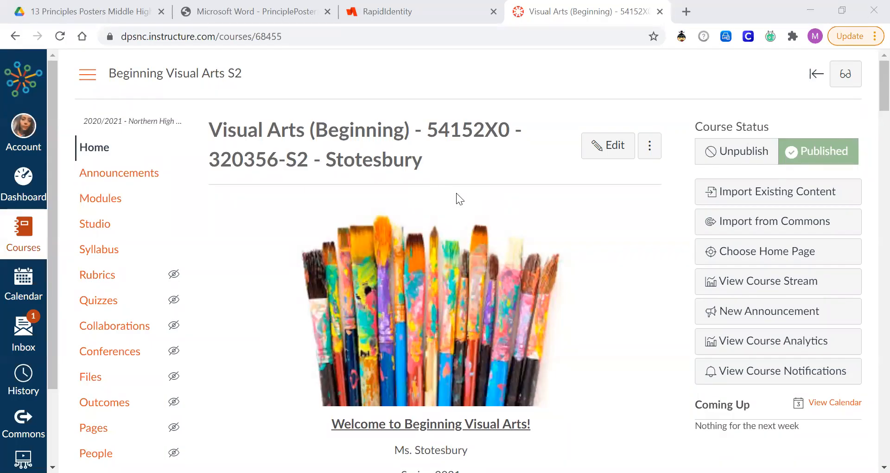
mouse_move(380, 235)
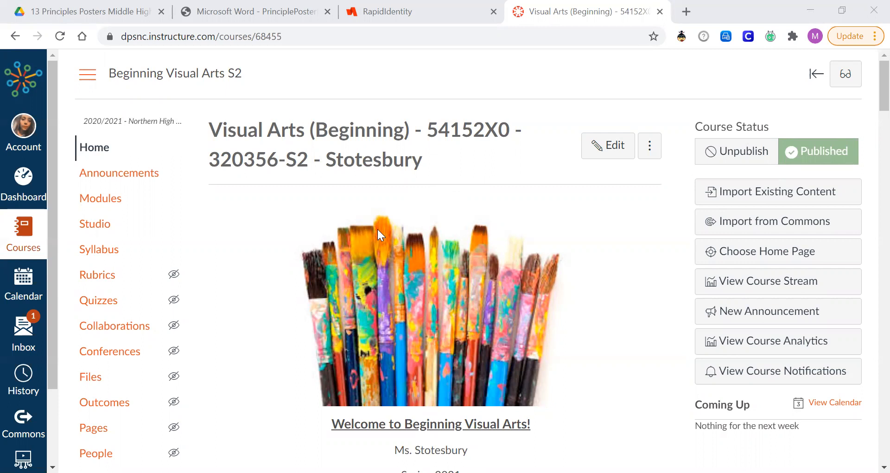
Step: Scroll down the course page to the Week #3: February 8-12 module items
scroll(down, 3)
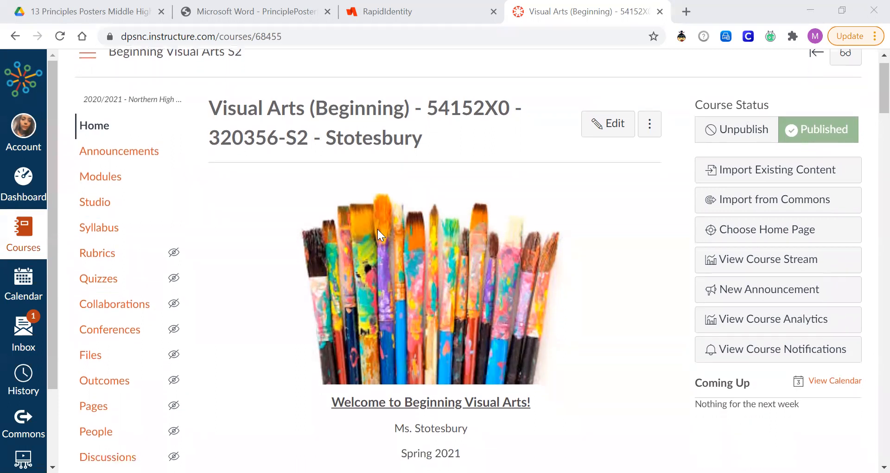
scroll(down, 3)
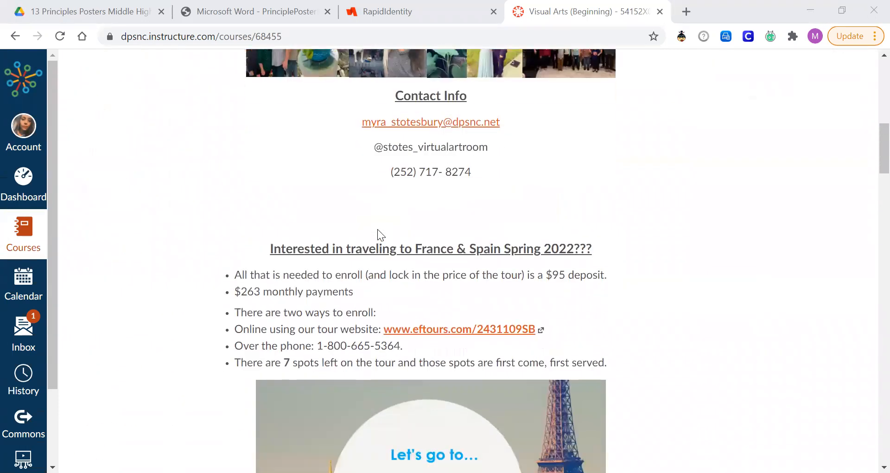
scroll(down, 3)
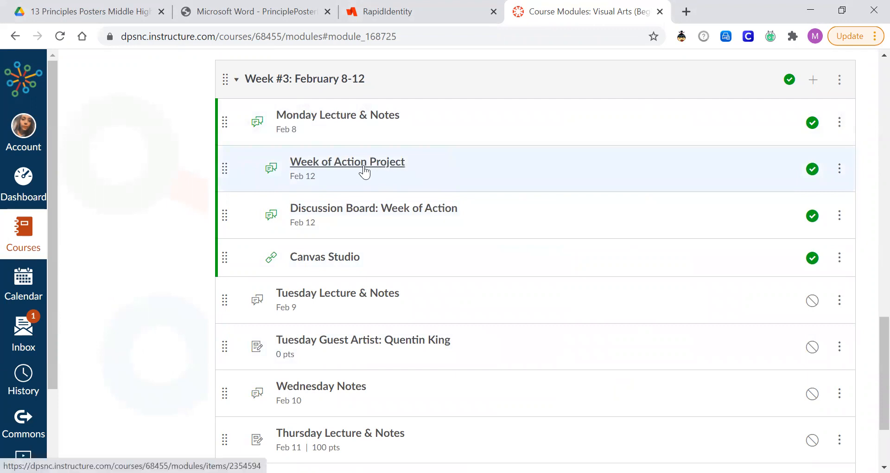
Step: Open the Week of Action Project discussion and scroll through the Black Lives Matter principle posters
click(346, 161)
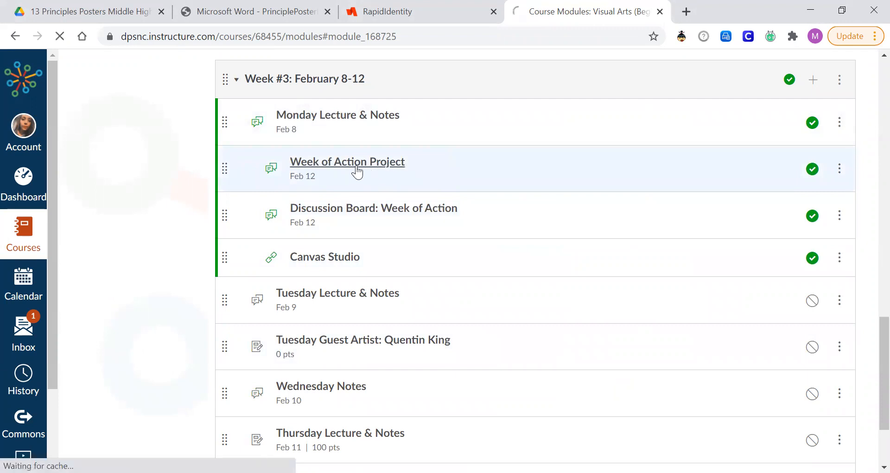
click(346, 162)
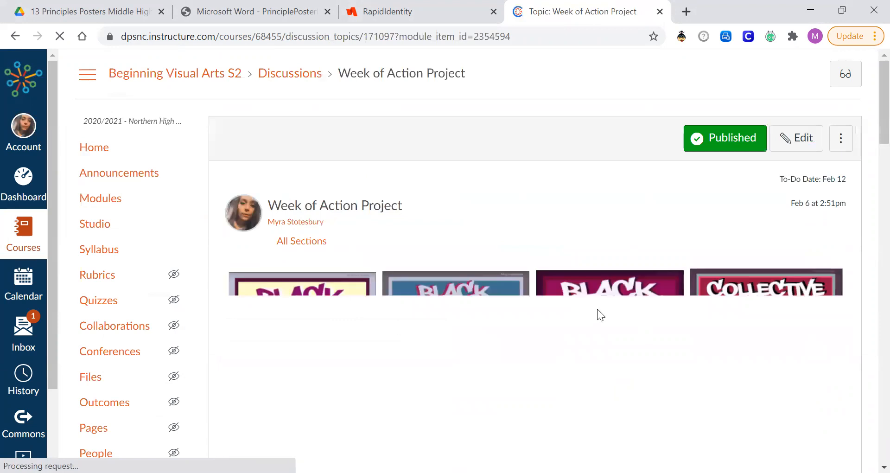
scroll(down, 3)
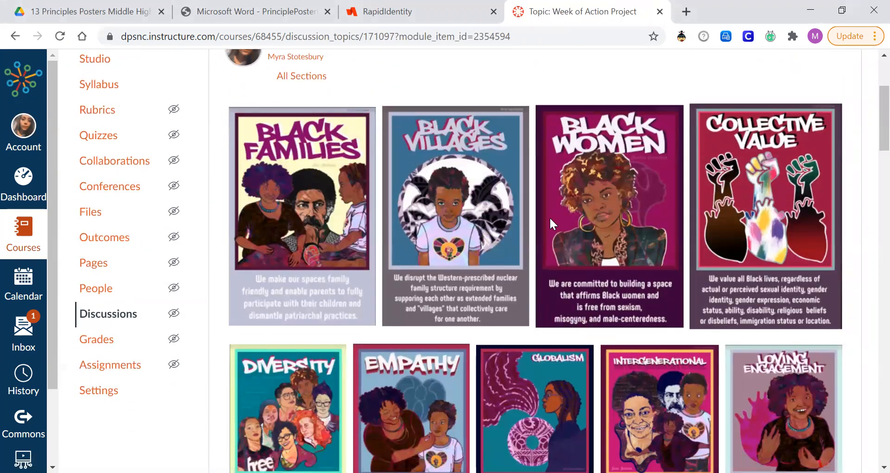
mouse_move(605, 312)
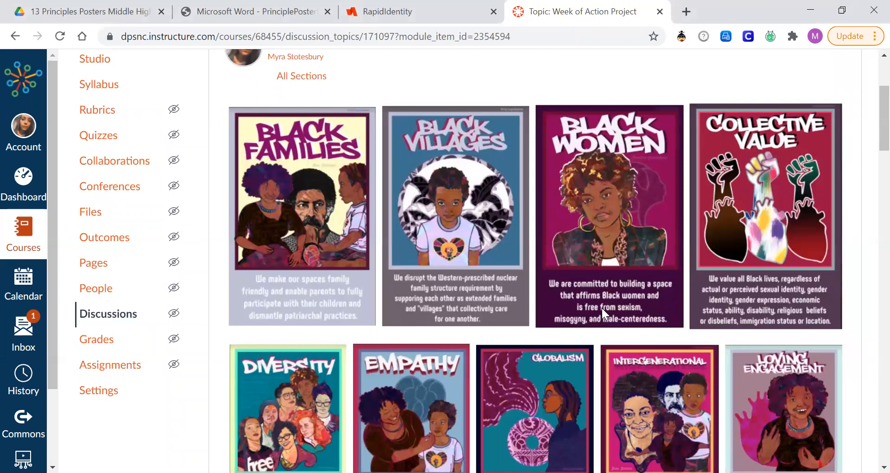
scroll(down, 3)
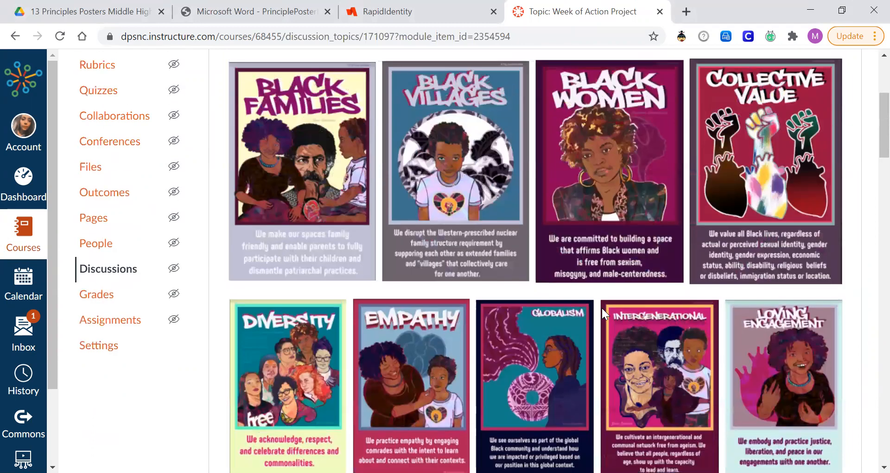
scroll(down, 3)
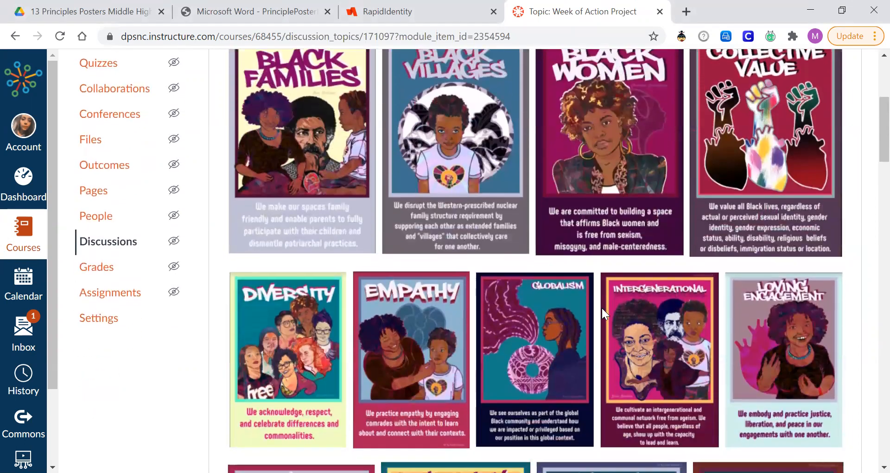
scroll(down, 3)
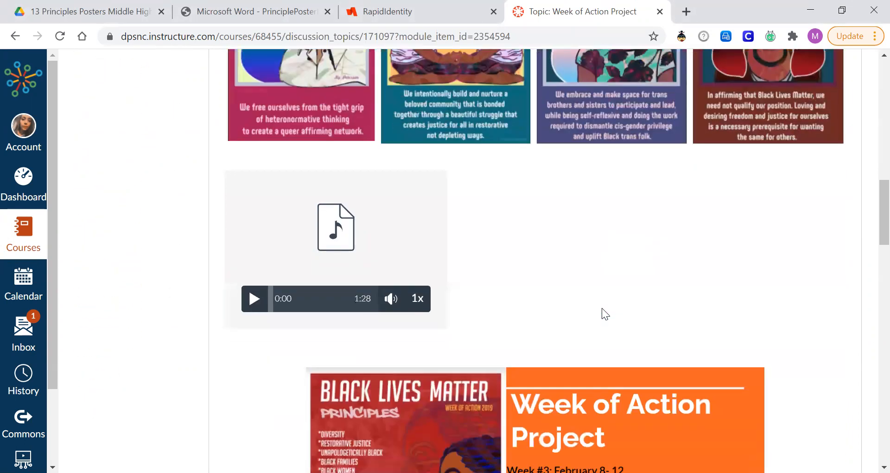
Step: Scroll past the audio player to the flyer with the Friday 2/12 due date and three art components
scroll(down, 3)
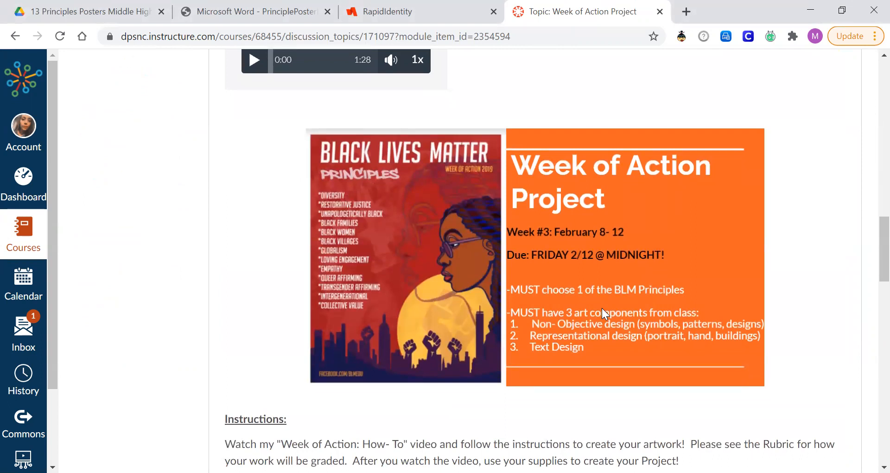
mouse_move(377, 294)
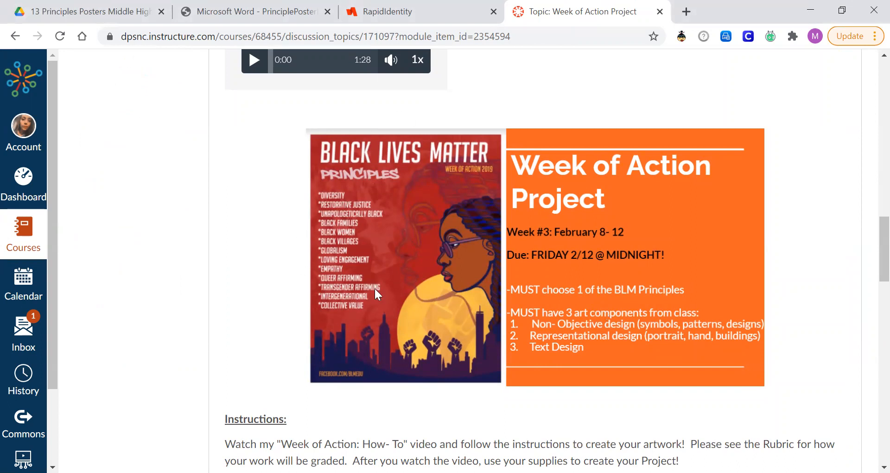
mouse_move(350, 290)
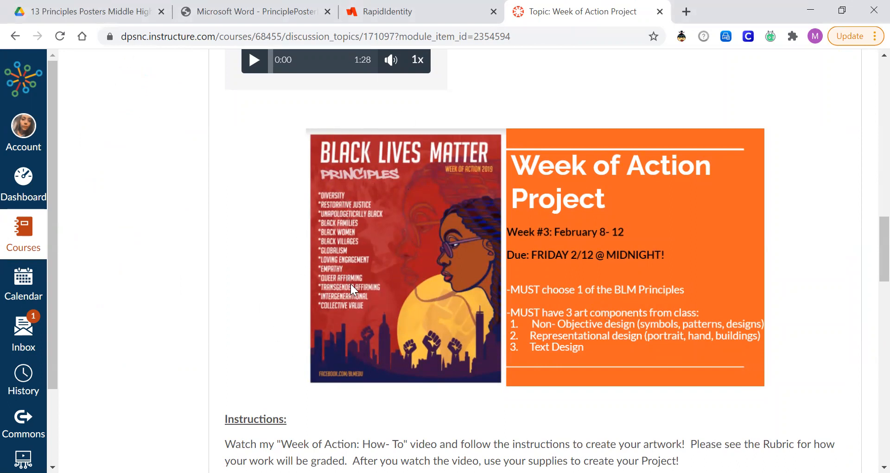
mouse_move(549, 318)
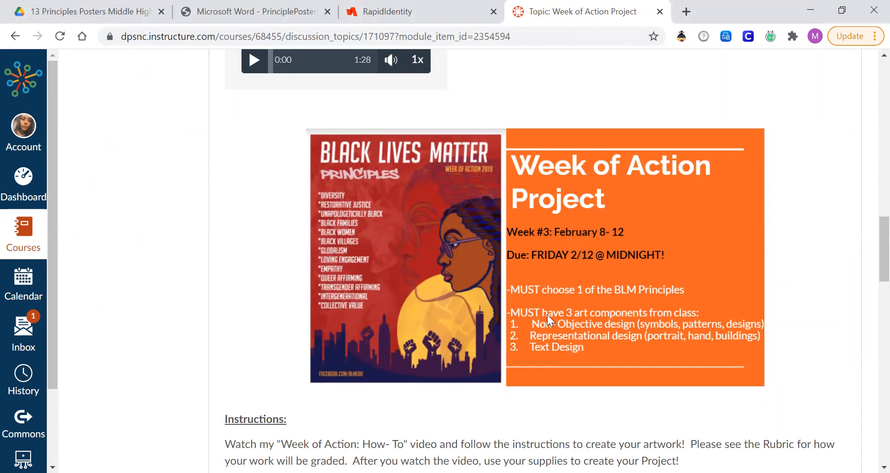
mouse_move(651, 308)
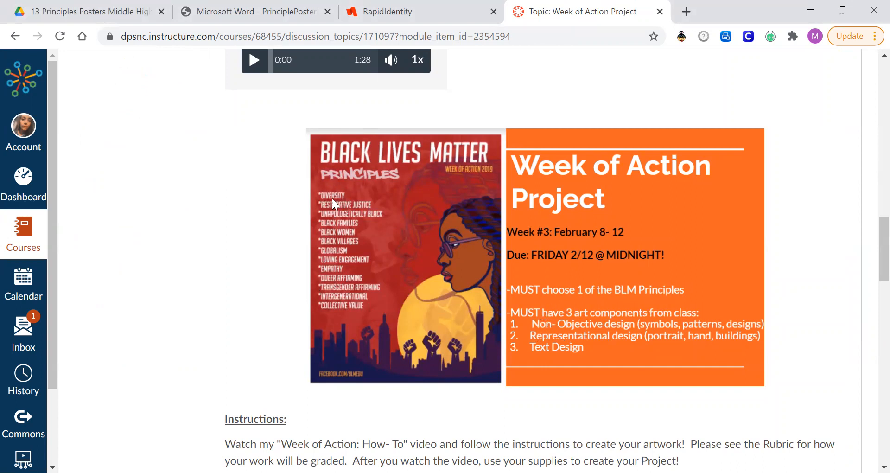
mouse_move(348, 211)
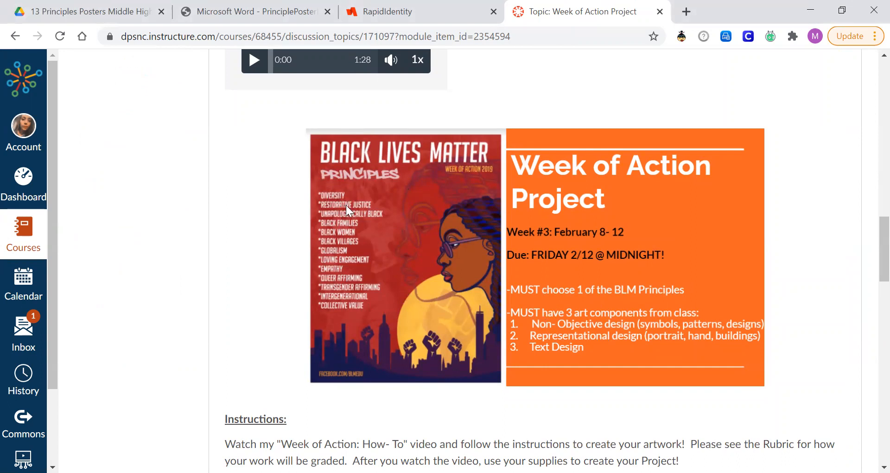
mouse_move(366, 222)
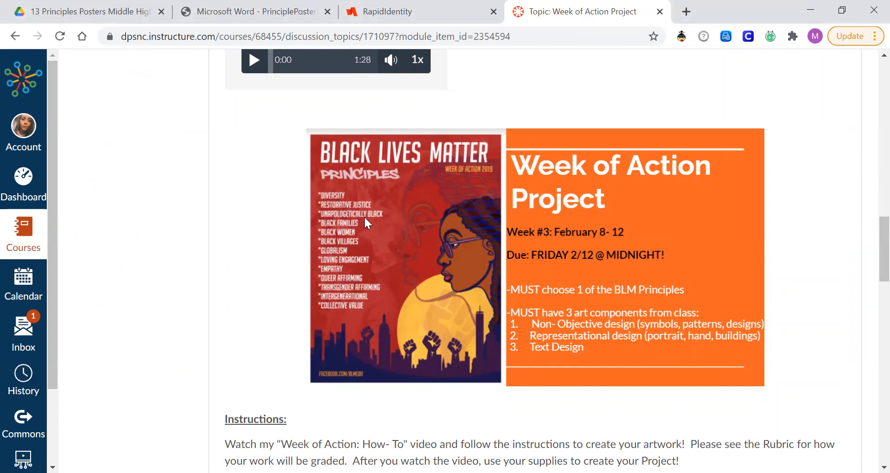
mouse_move(349, 228)
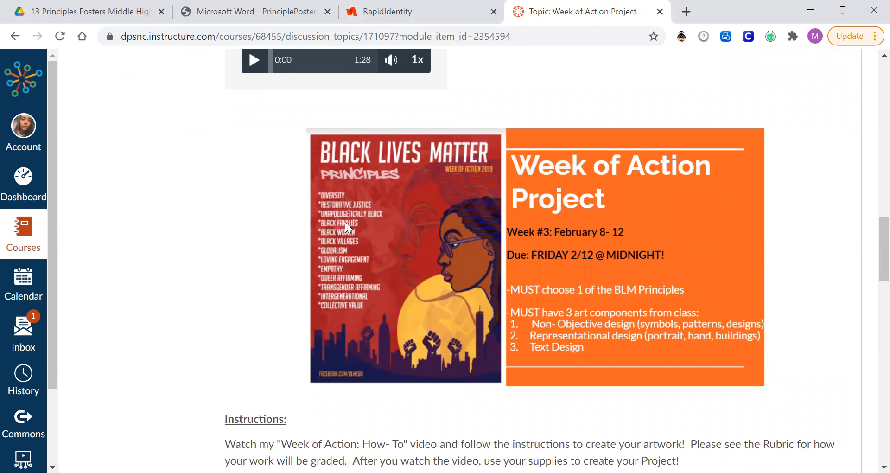
mouse_move(340, 246)
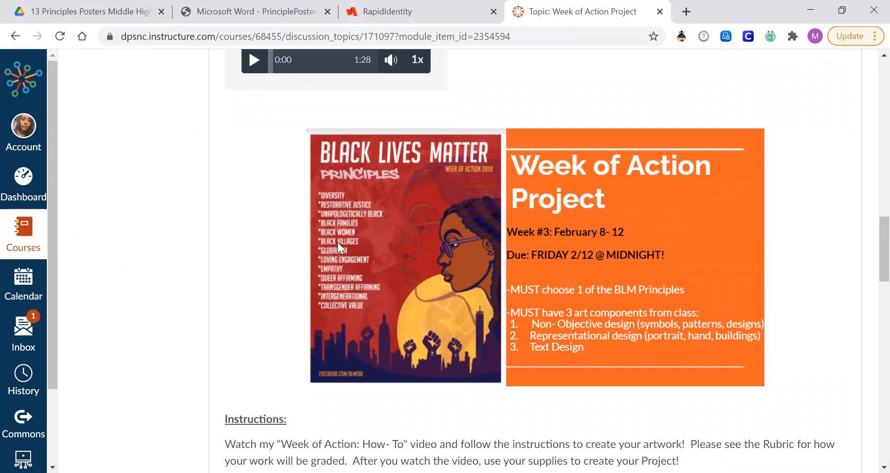
mouse_move(332, 267)
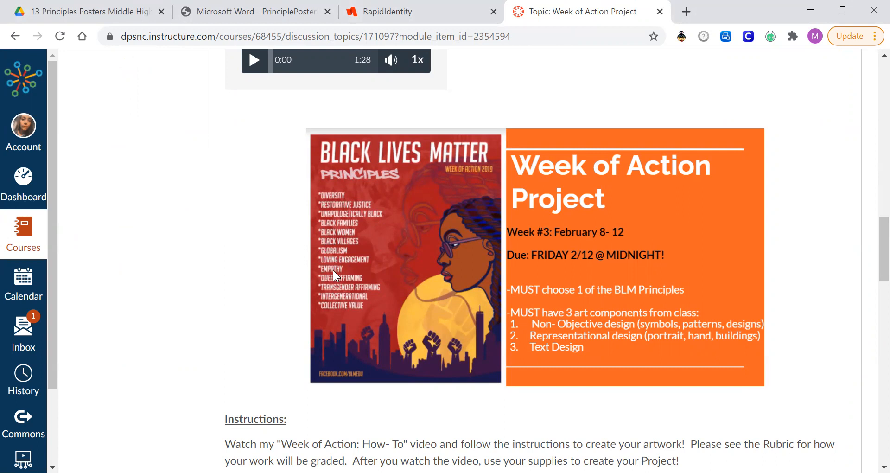
mouse_move(340, 301)
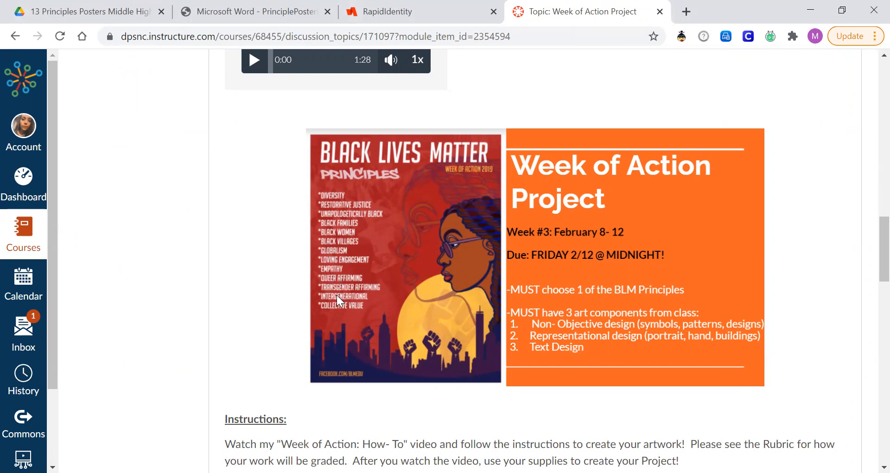
mouse_move(345, 304)
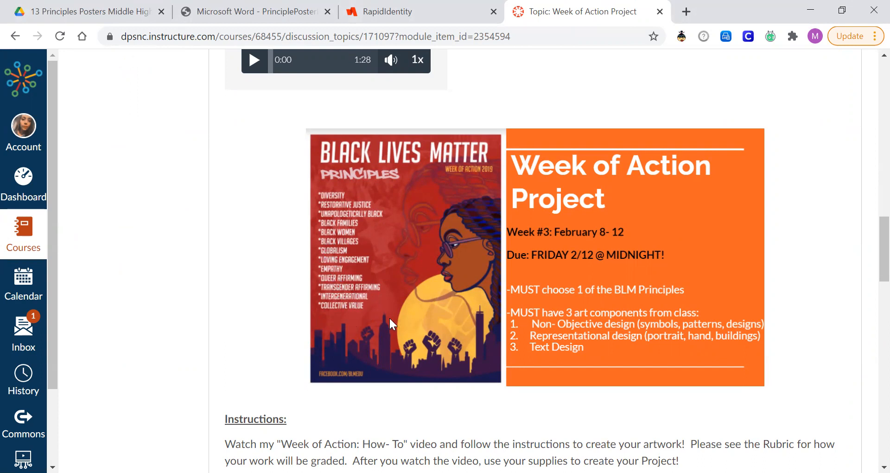
mouse_move(704, 256)
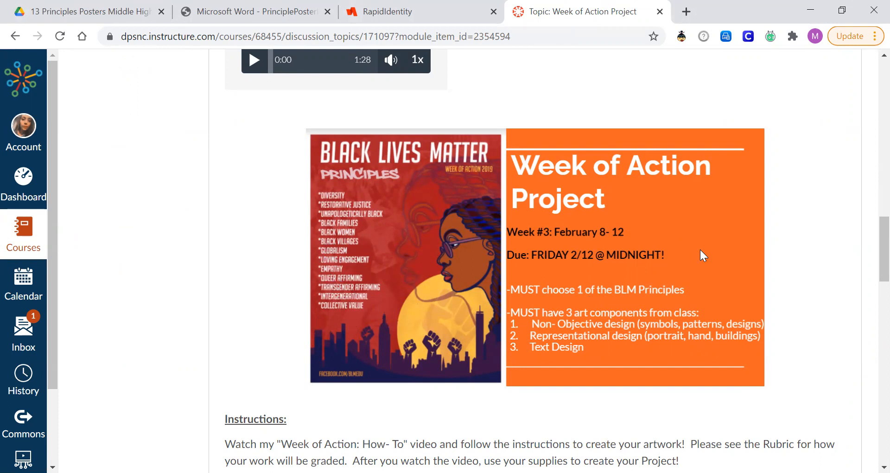
scroll(down, 3)
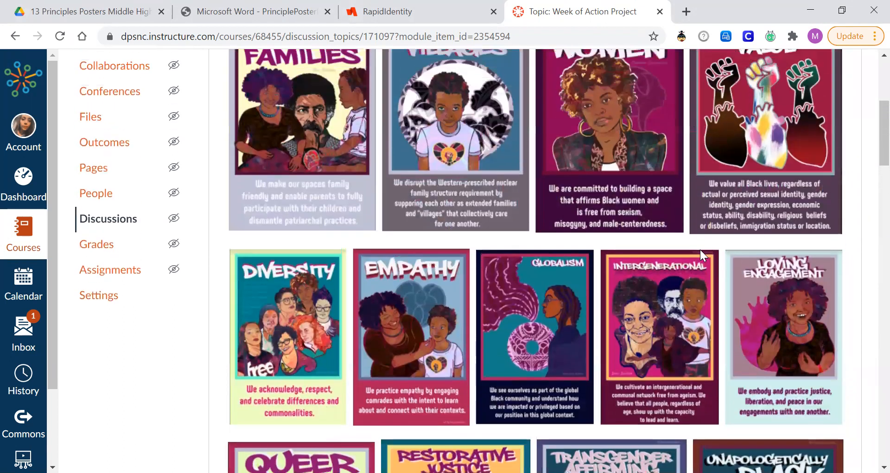
scroll(up, 3)
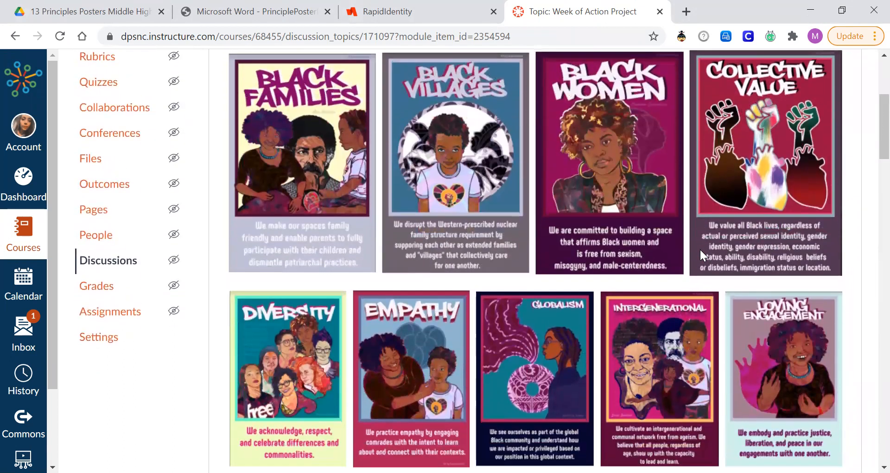
scroll(down, 3)
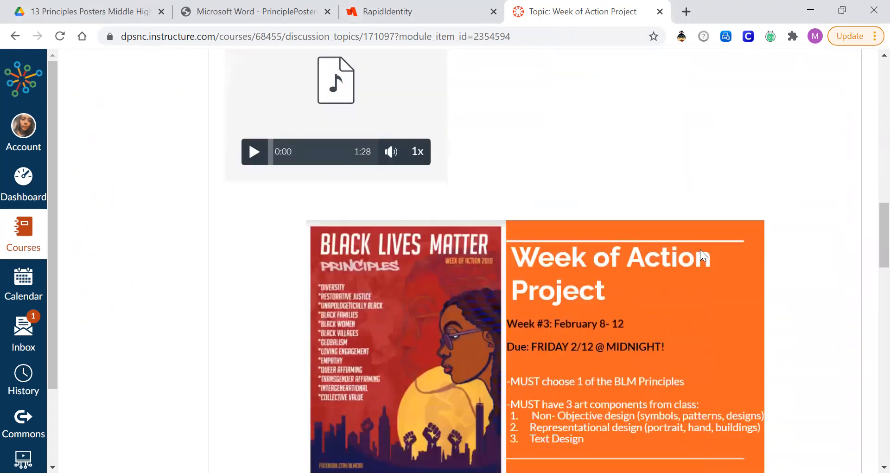
scroll(down, 3)
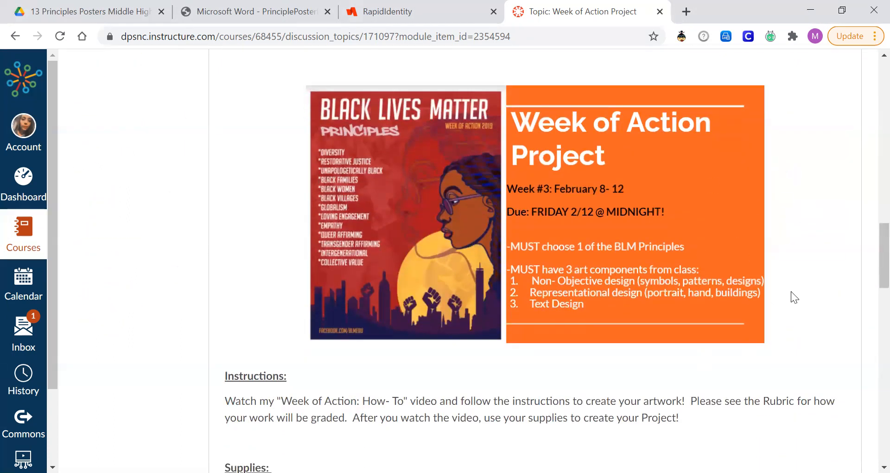
mouse_move(735, 289)
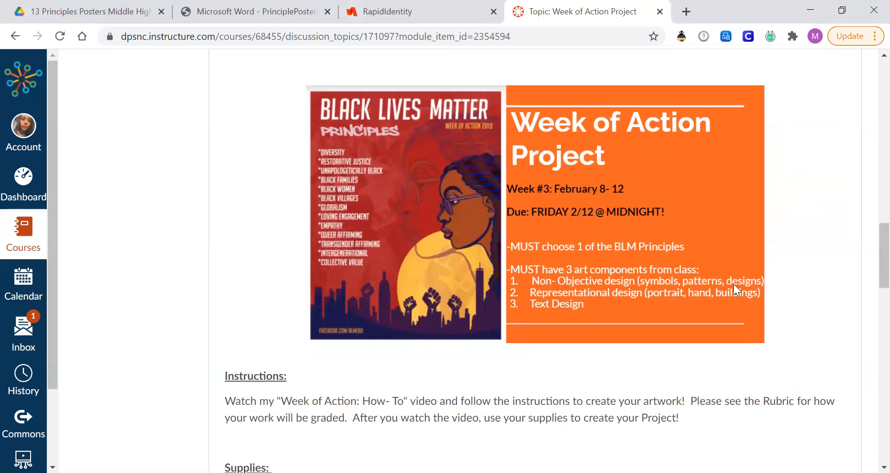
mouse_move(517, 270)
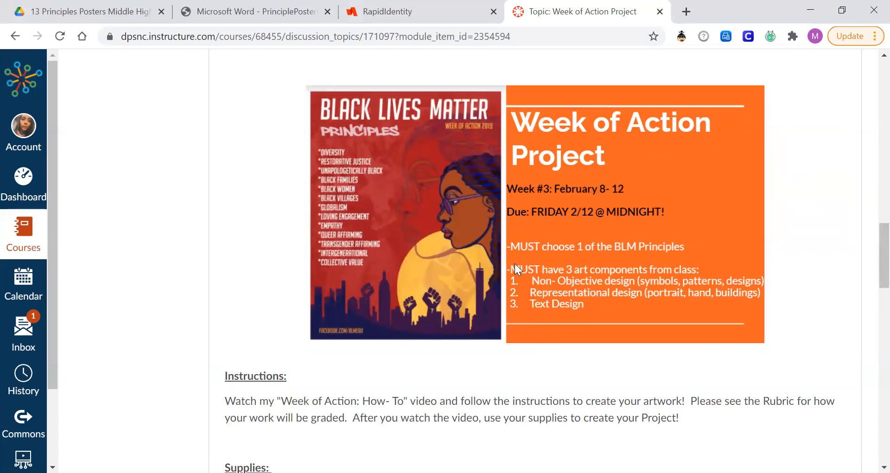
mouse_move(537, 256)
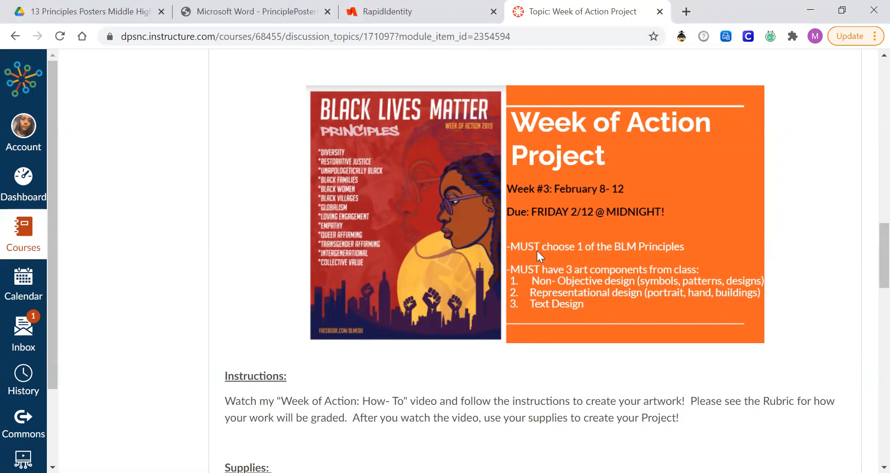
mouse_move(607, 254)
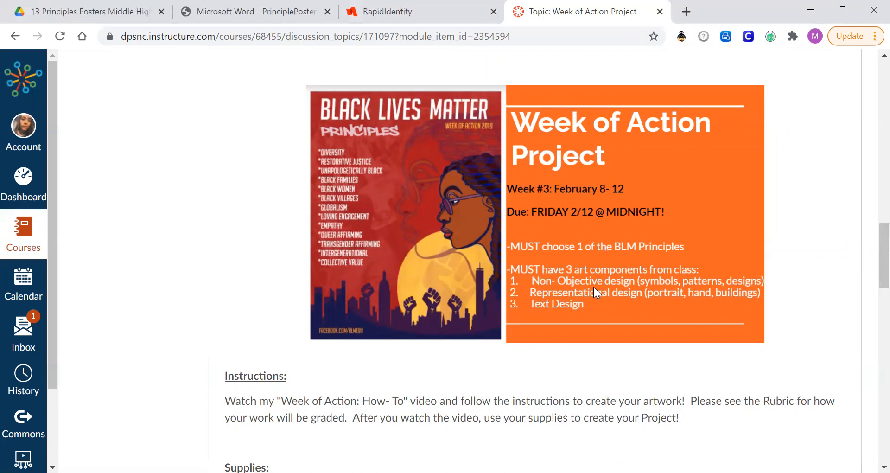
mouse_move(526, 317)
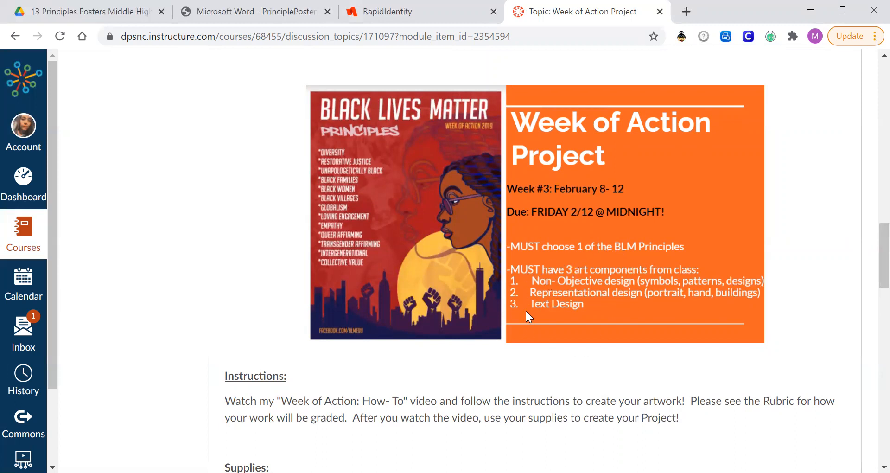
mouse_move(608, 315)
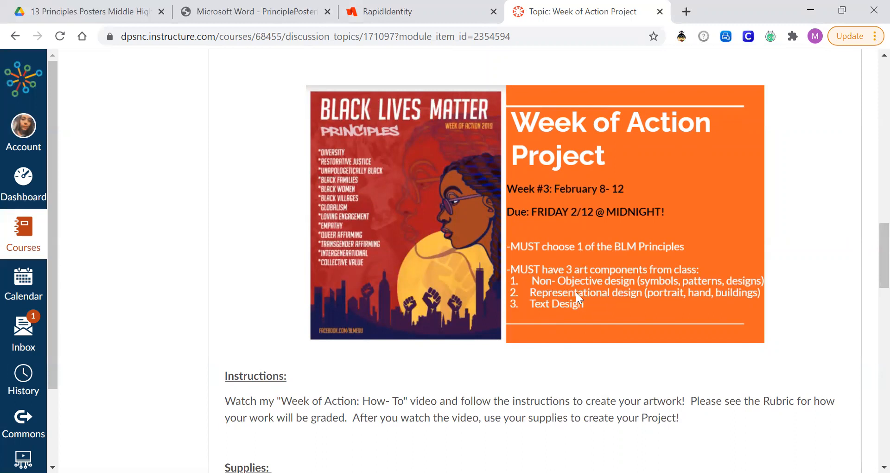
mouse_move(685, 292)
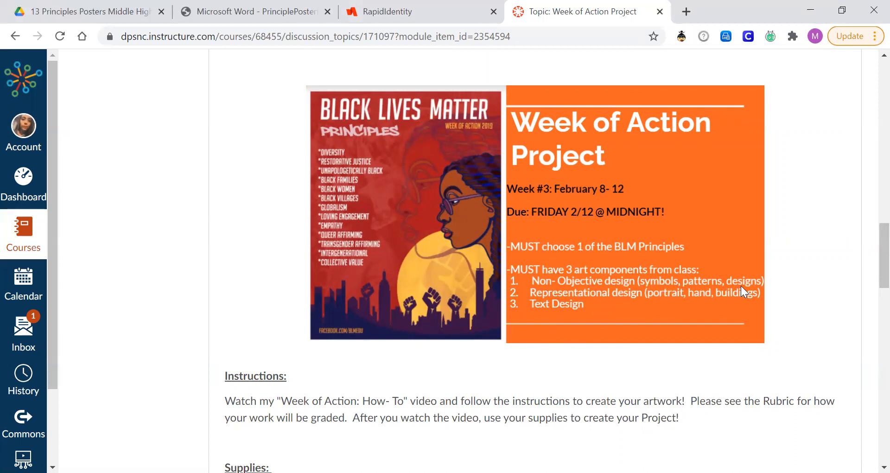
mouse_move(608, 297)
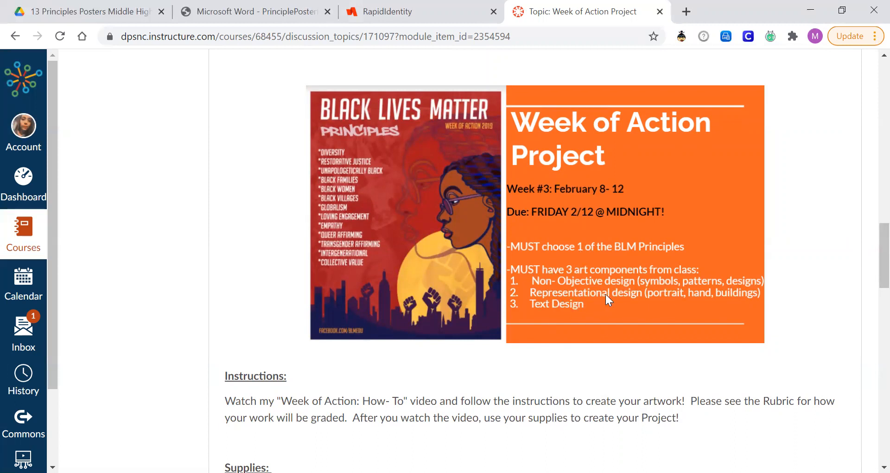
mouse_move(717, 307)
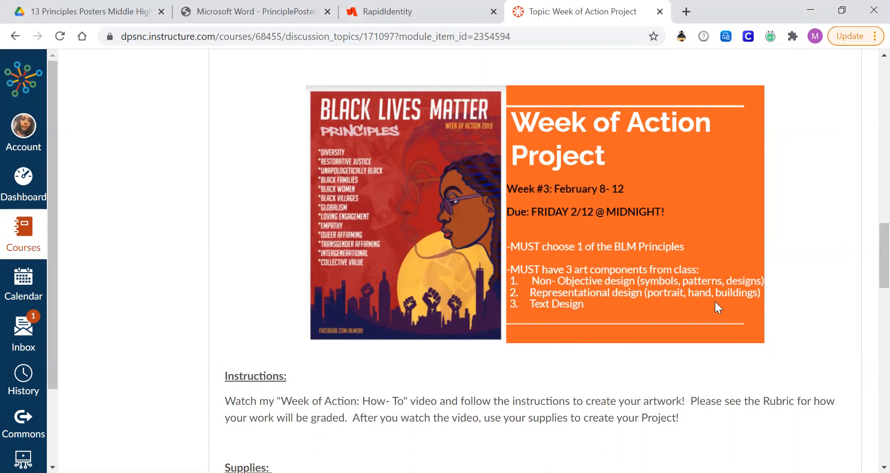
mouse_move(650, 353)
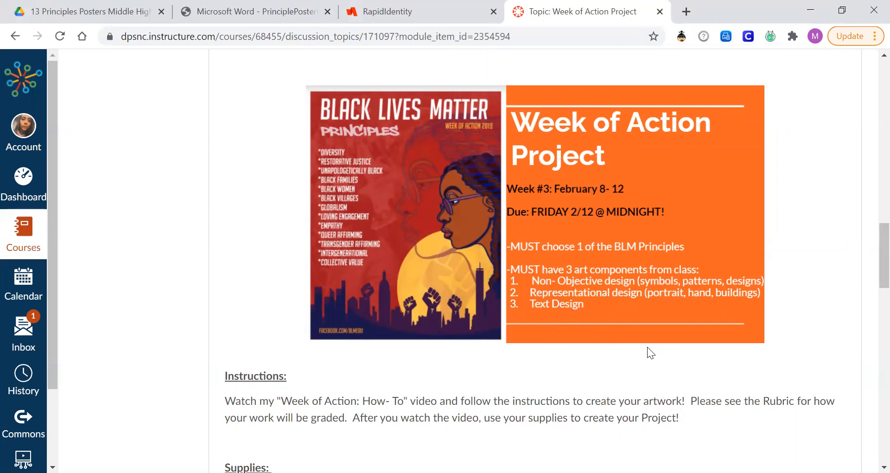
mouse_move(537, 313)
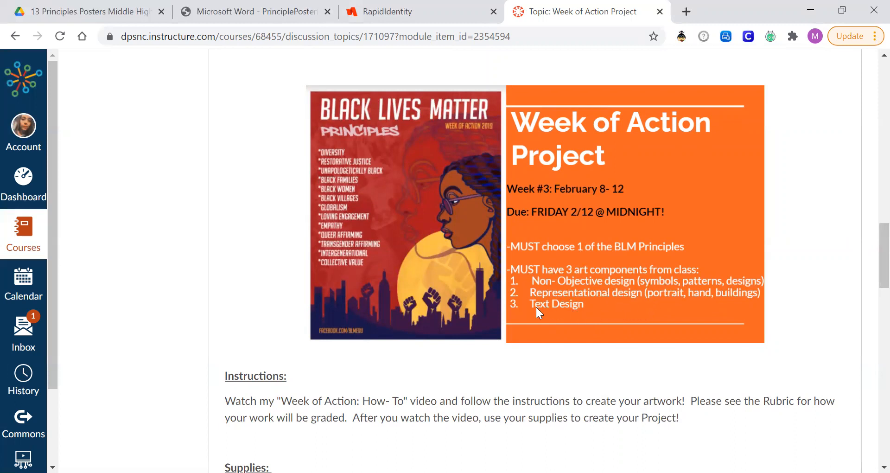
mouse_move(581, 310)
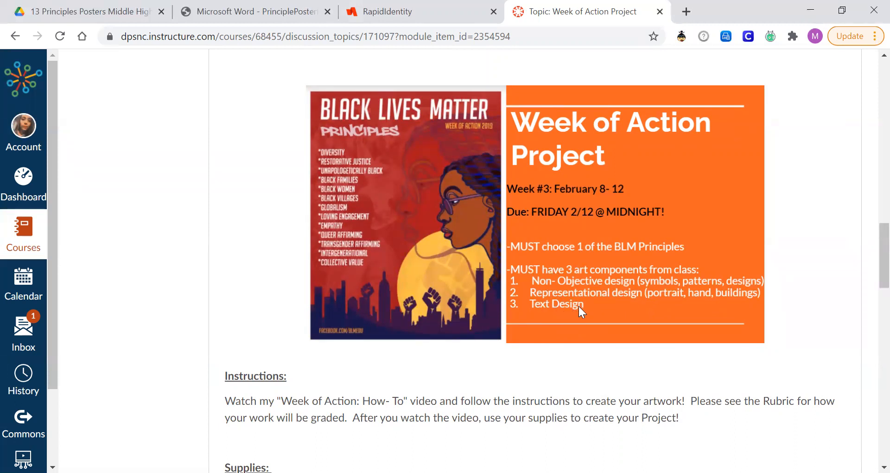
mouse_move(648, 260)
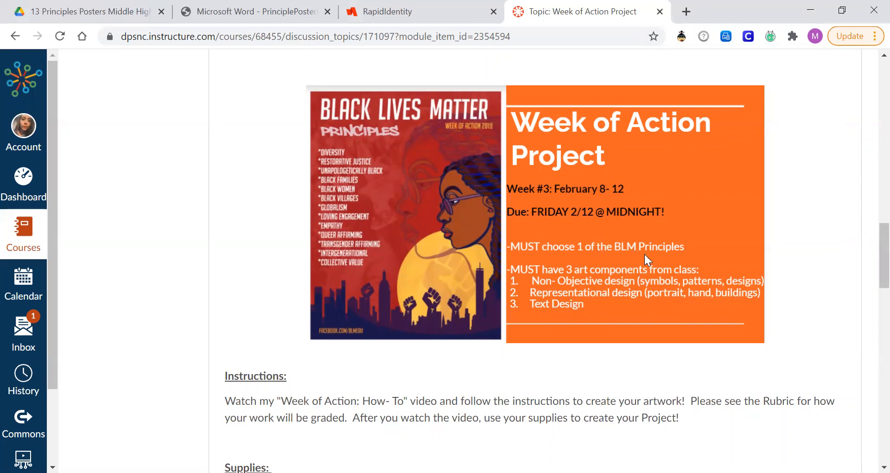
mouse_move(612, 274)
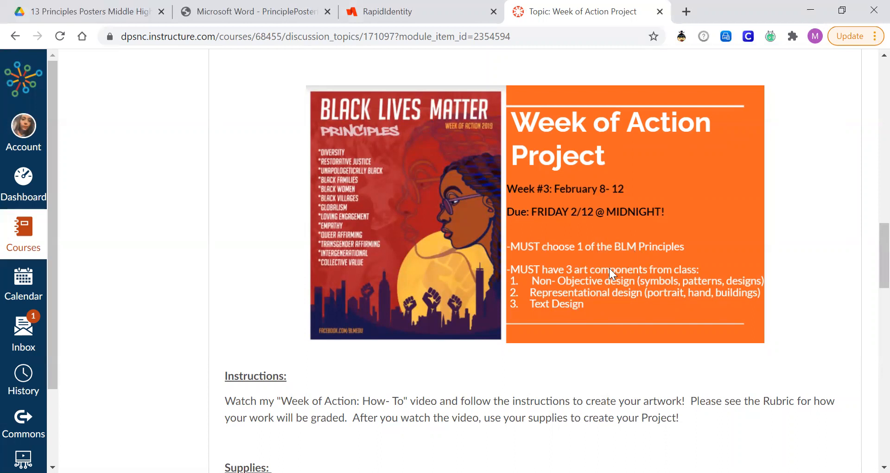
scroll(down, 3)
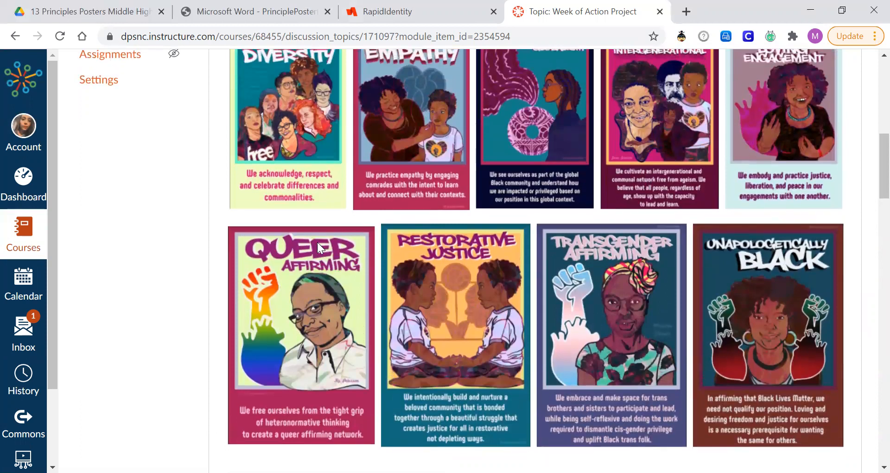
mouse_move(310, 254)
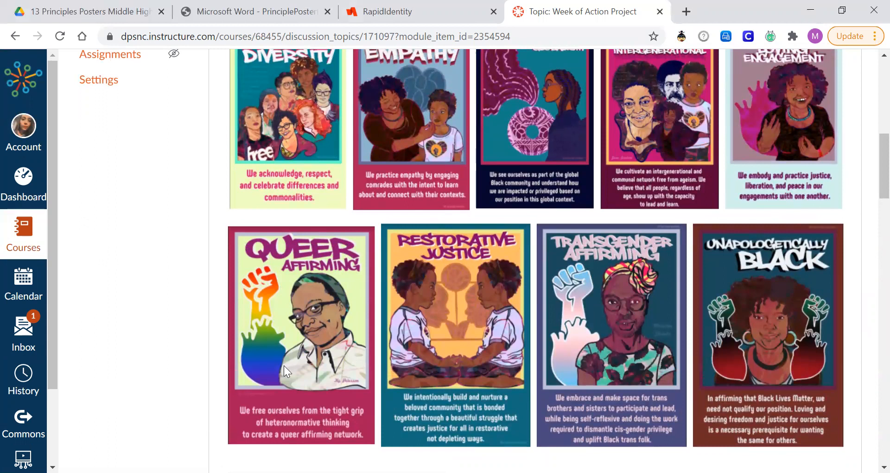
mouse_move(354, 329)
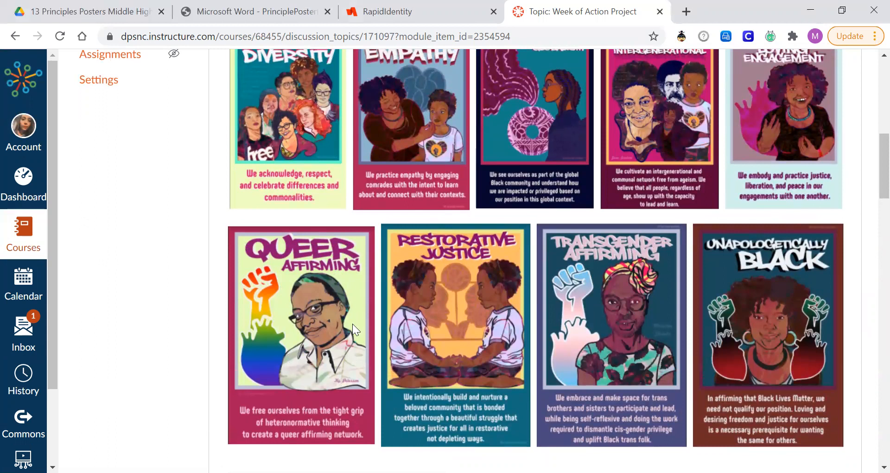
mouse_move(322, 284)
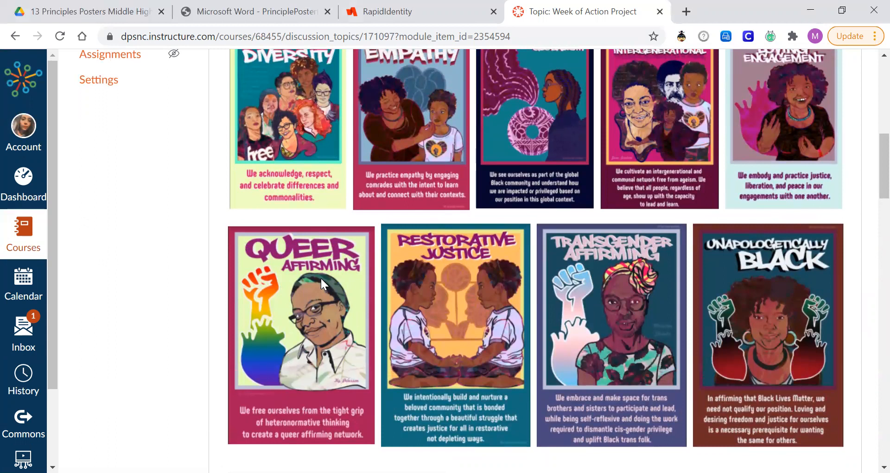
mouse_move(286, 272)
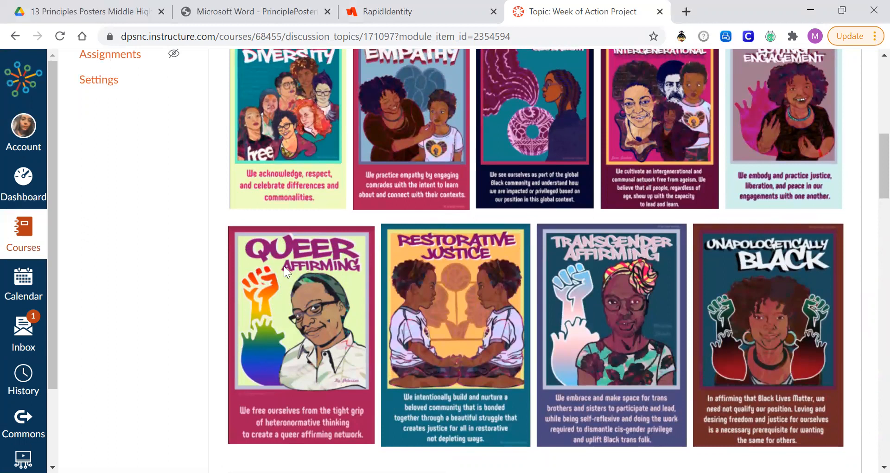
mouse_move(276, 312)
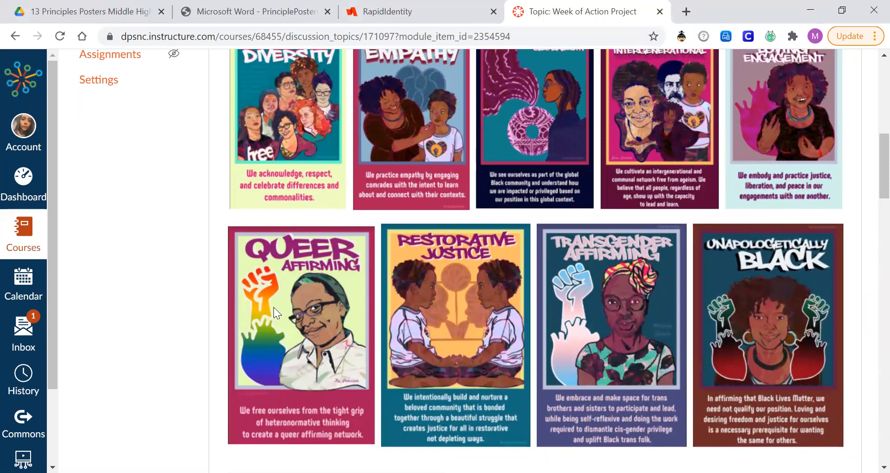
mouse_move(251, 339)
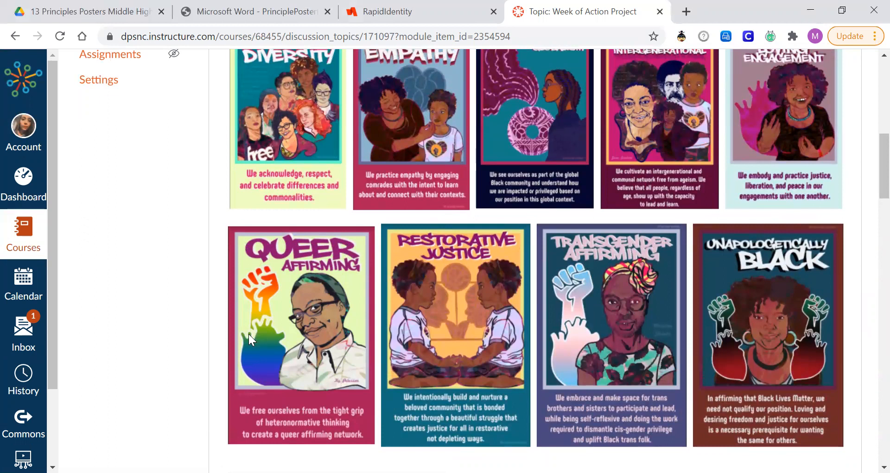
mouse_move(444, 285)
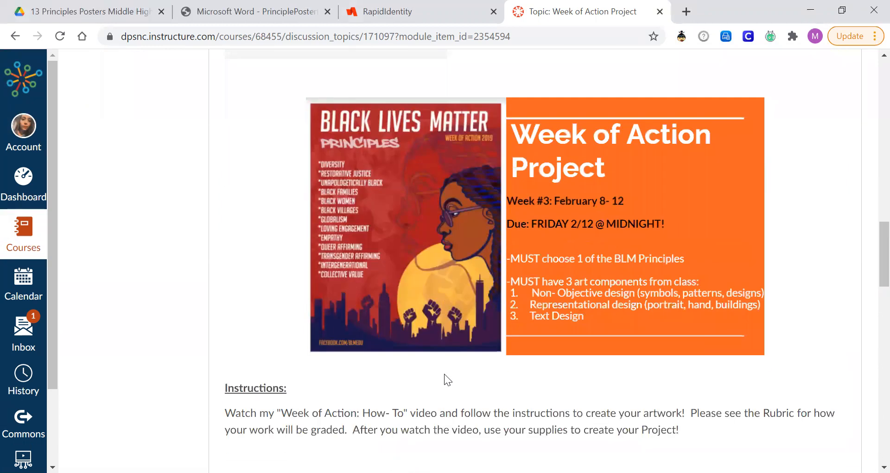
Step: Scroll down from the posters to the project banner's due date and art requirements
scroll(down, 3)
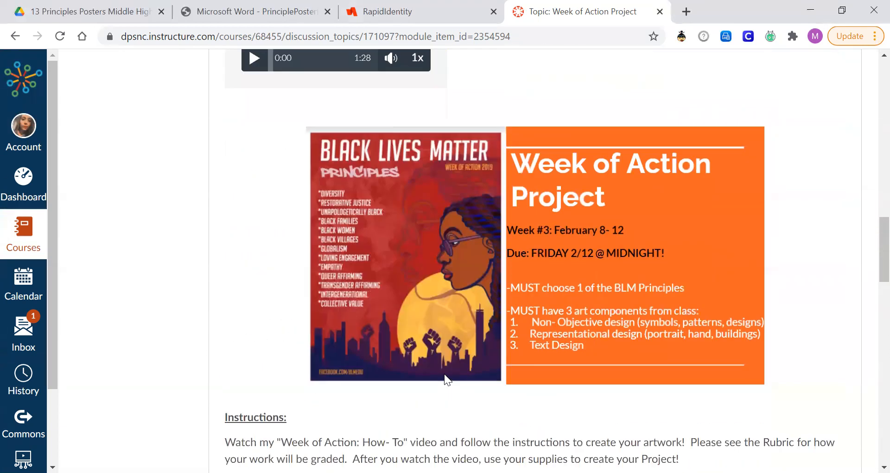
Step: Scroll to bring the Queer Affirming through Unapologetically Black posters back into view
scroll(down, 3)
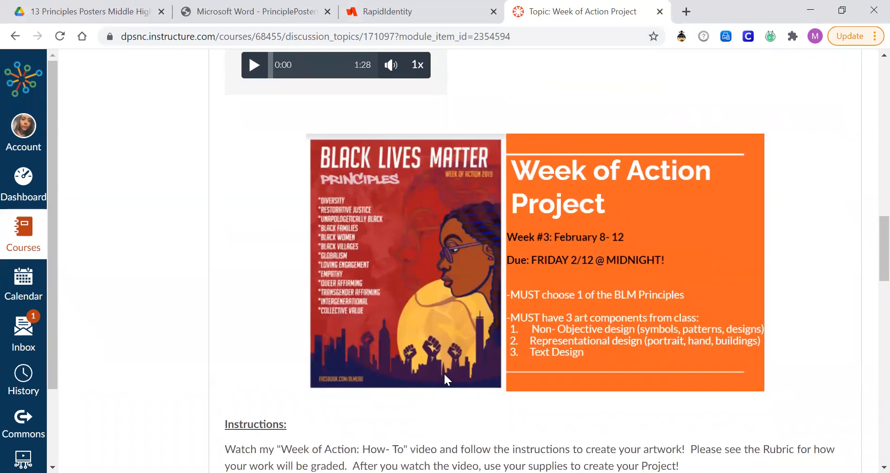
mouse_move(350, 261)
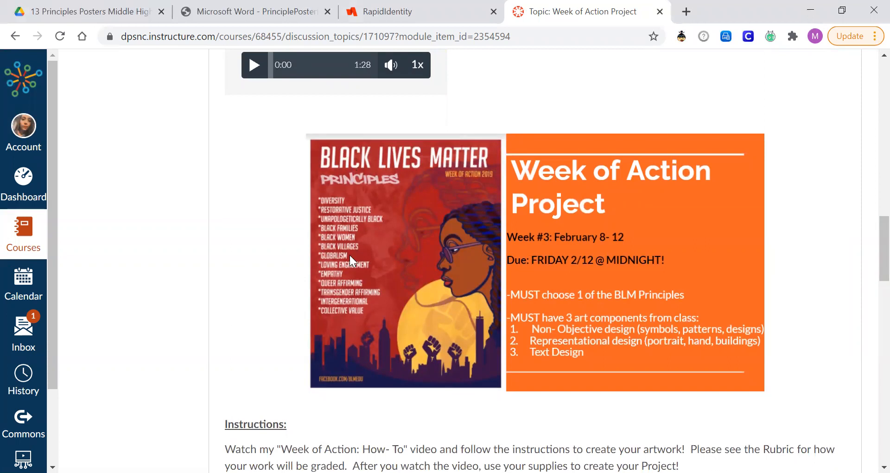
mouse_move(381, 251)
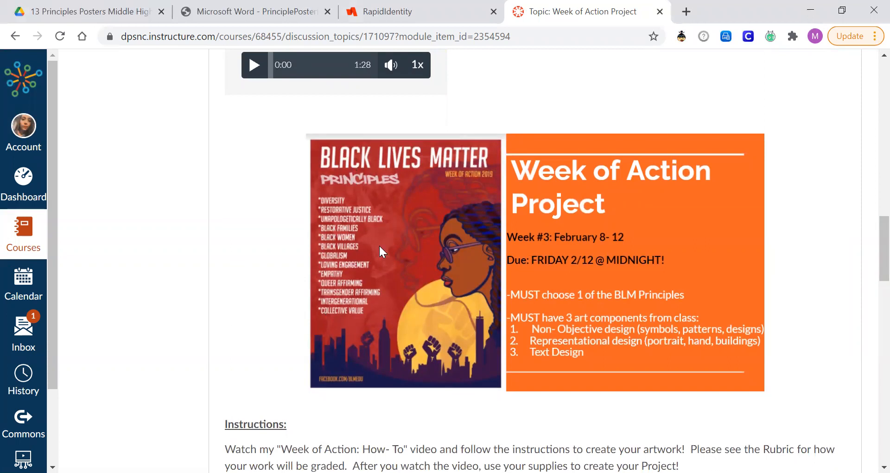
mouse_move(352, 285)
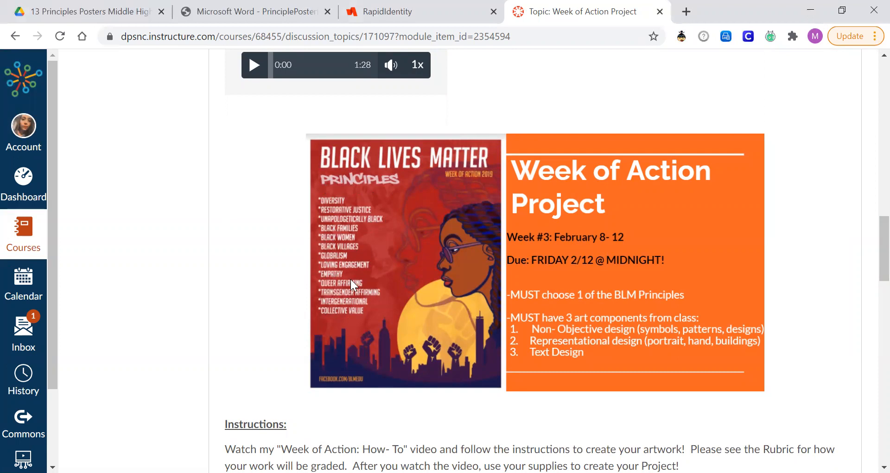
mouse_move(410, 214)
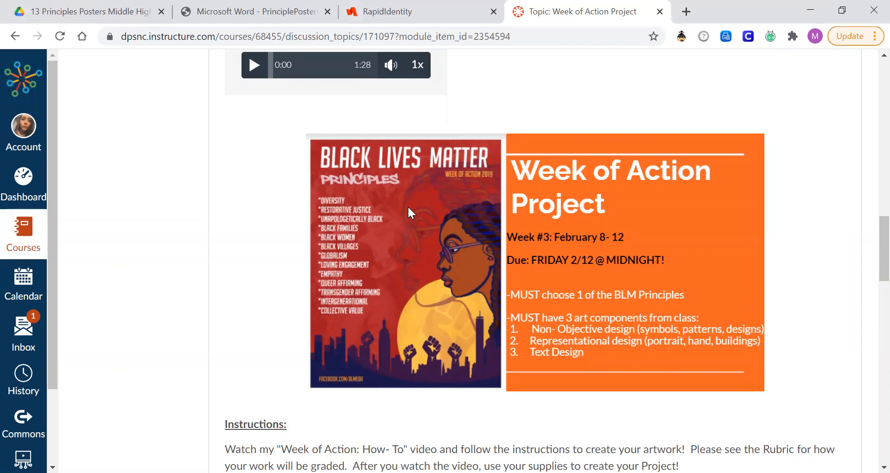
scroll(down, 3)
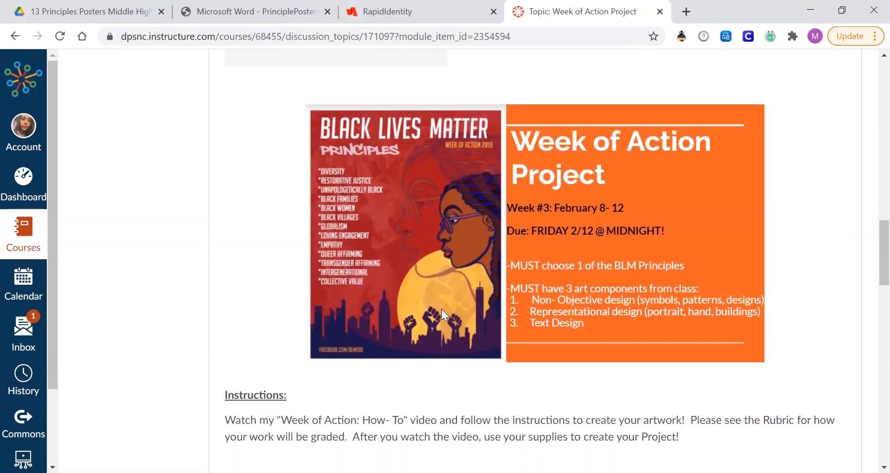
scroll(down, 3)
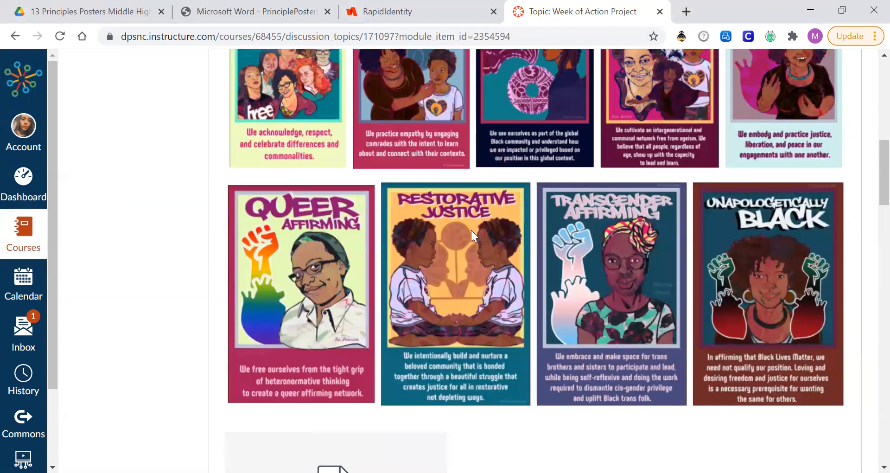
mouse_move(676, 256)
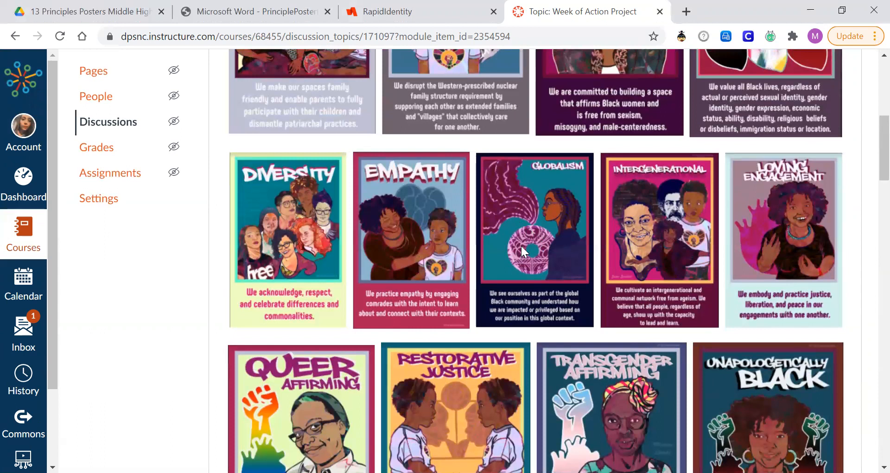
mouse_move(548, 308)
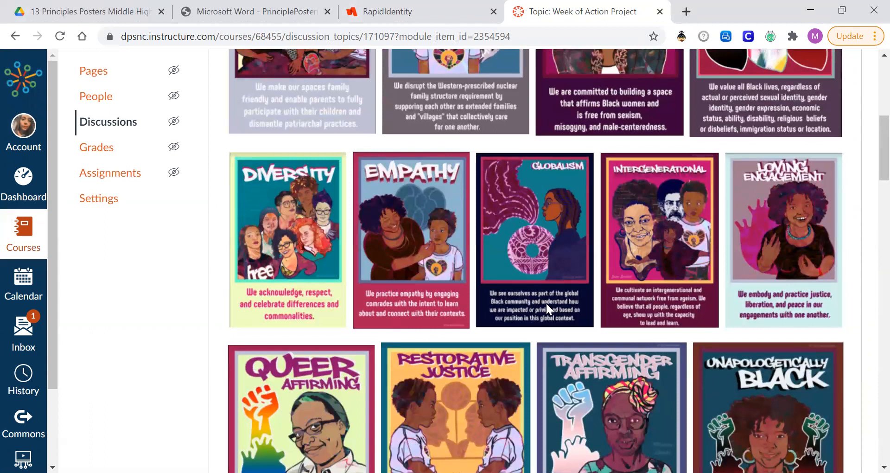
mouse_move(535, 183)
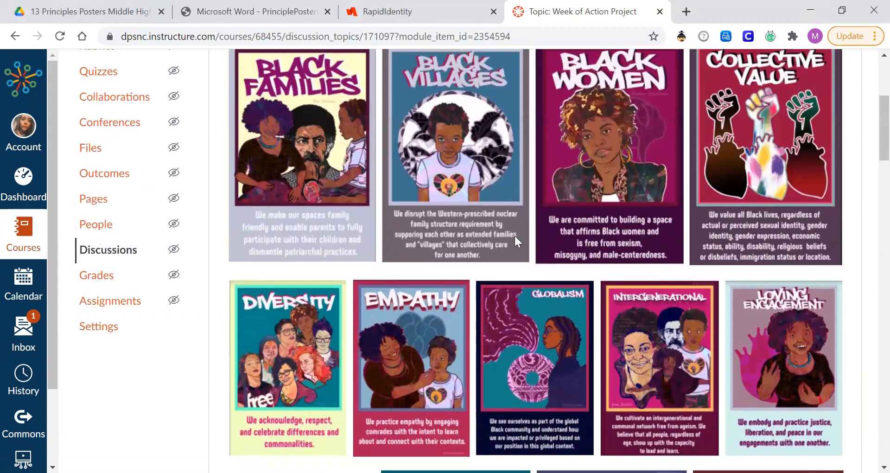
Step: Scroll past the flyer and Instructions to the Supplies list of paper, pencils, pens and digital drawing
scroll(down, 3)
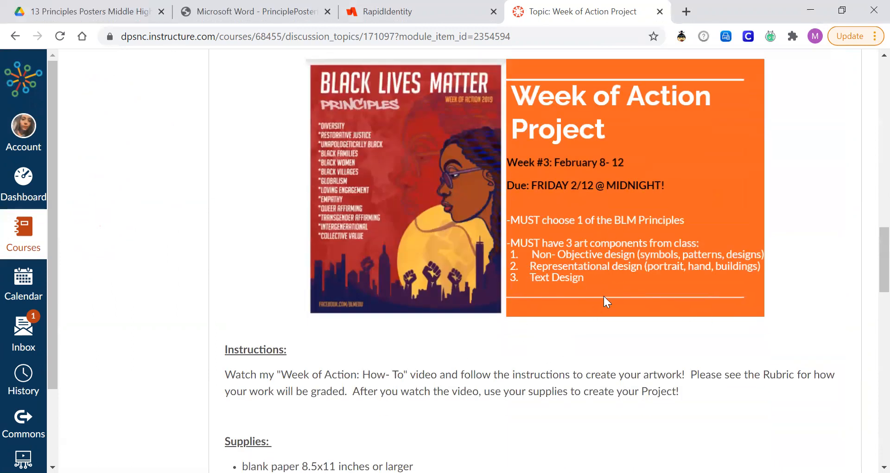
mouse_move(613, 311)
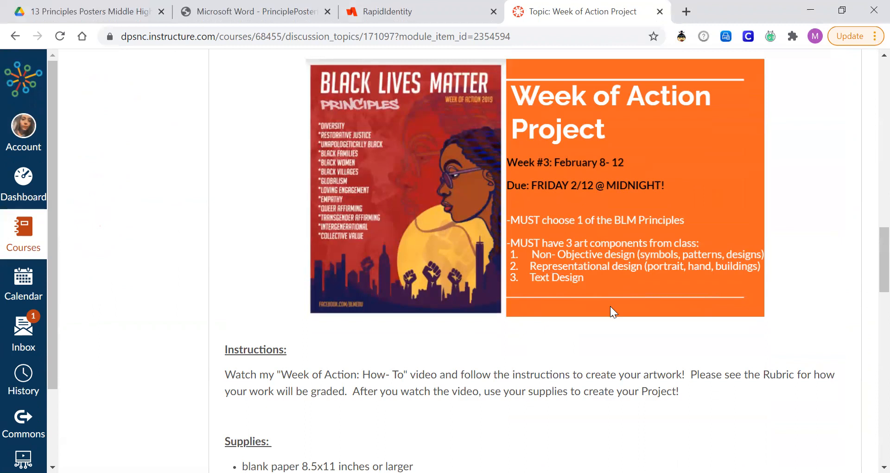
mouse_move(585, 307)
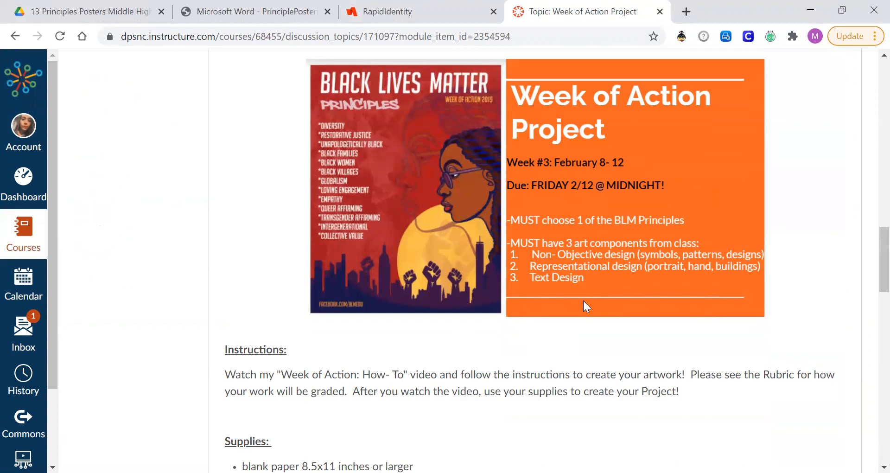
scroll(down, 3)
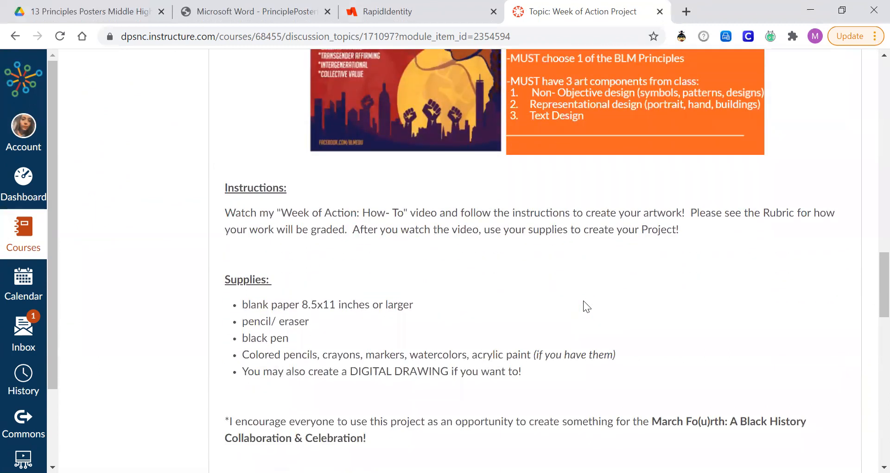
scroll(down, 3)
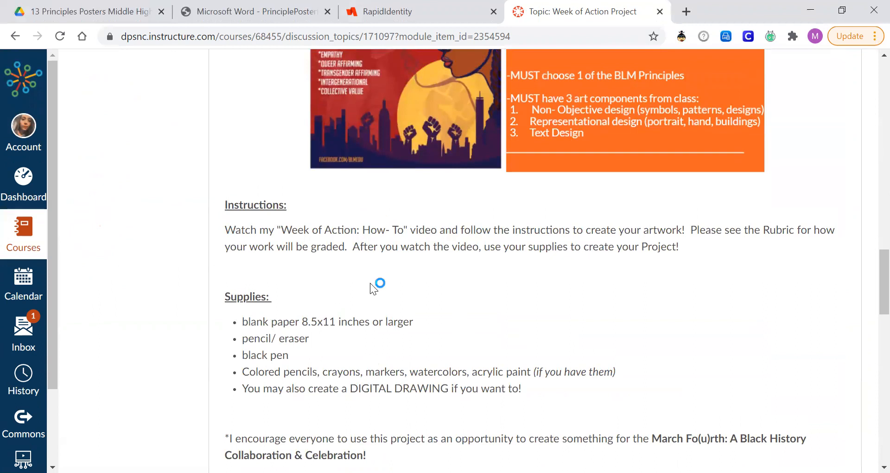
mouse_move(372, 347)
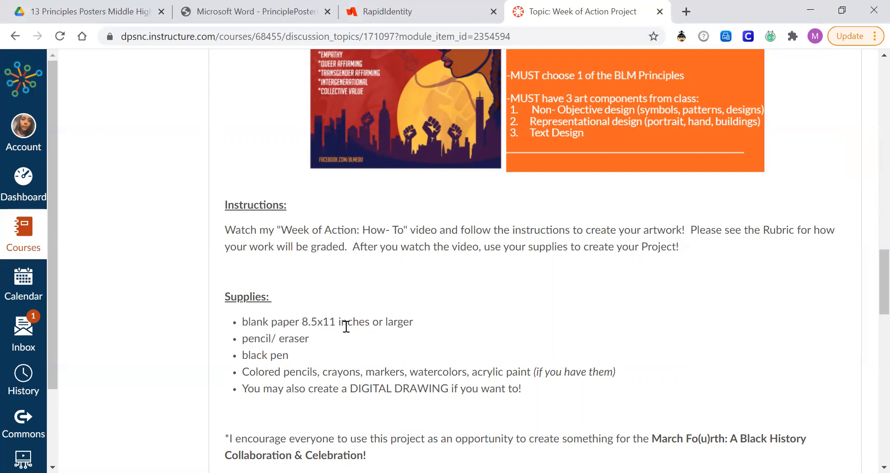
mouse_move(322, 362)
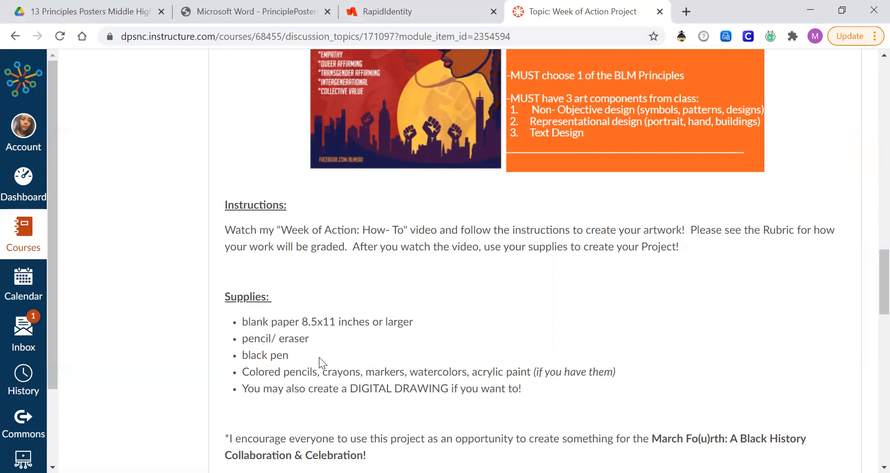
mouse_move(298, 330)
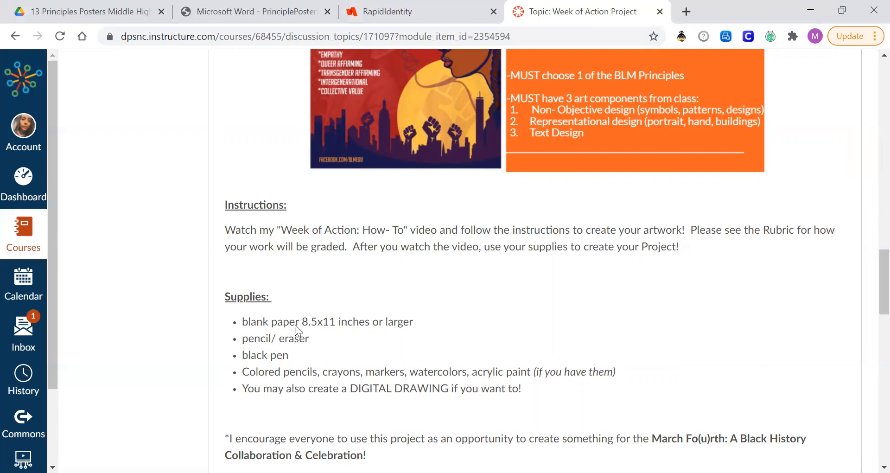
mouse_move(341, 358)
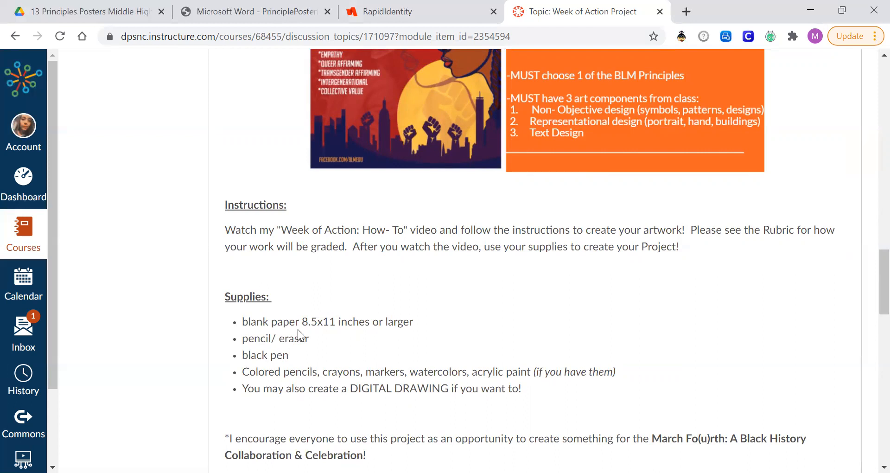
mouse_move(341, 320)
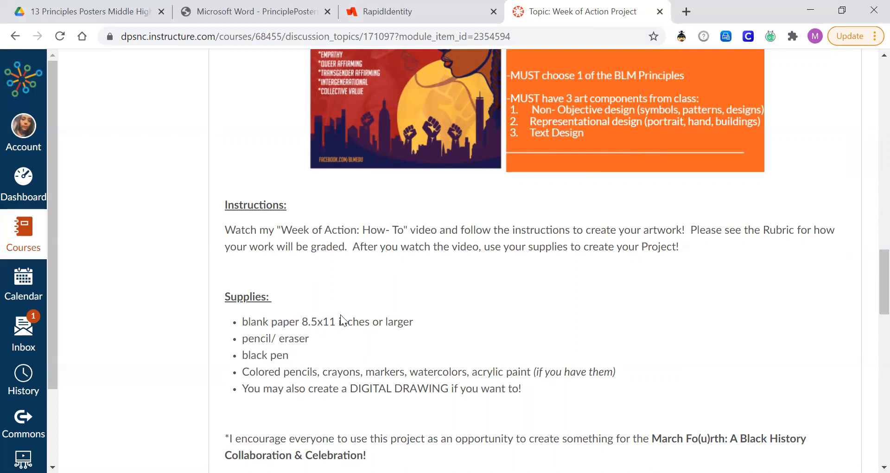
mouse_move(289, 353)
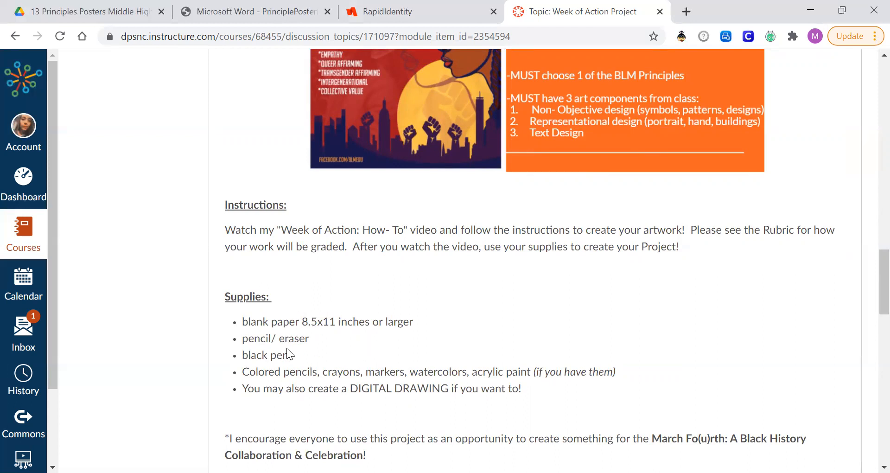
mouse_move(304, 381)
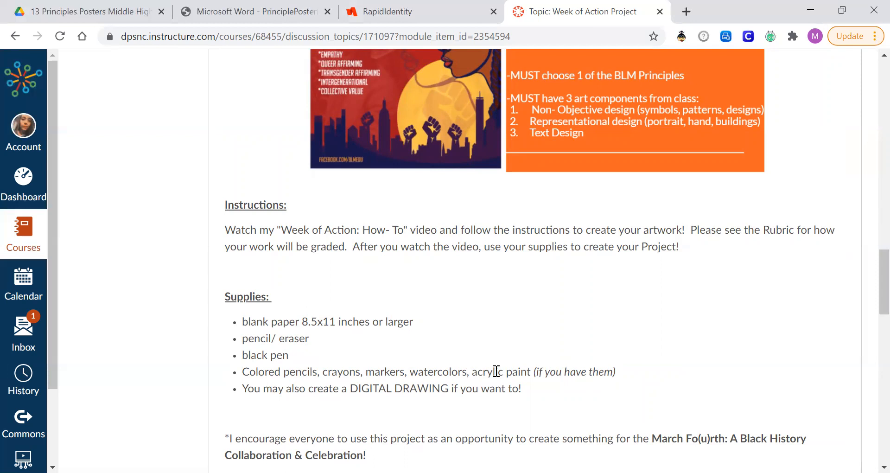
mouse_move(606, 367)
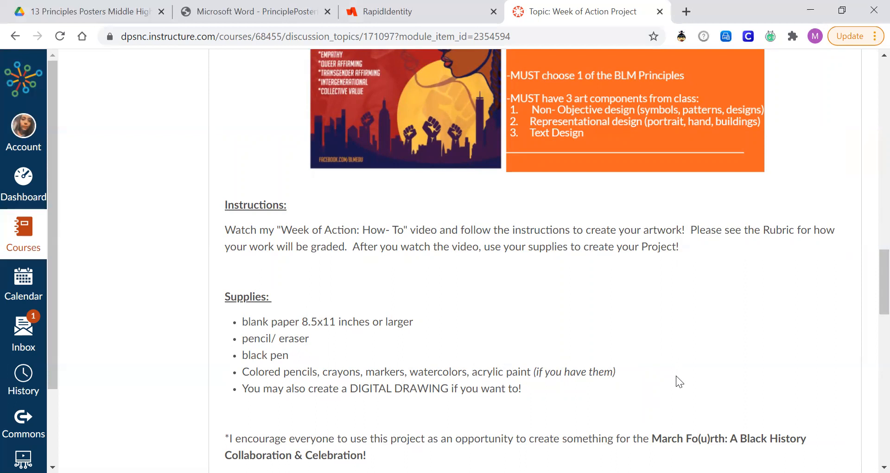
mouse_move(611, 393)
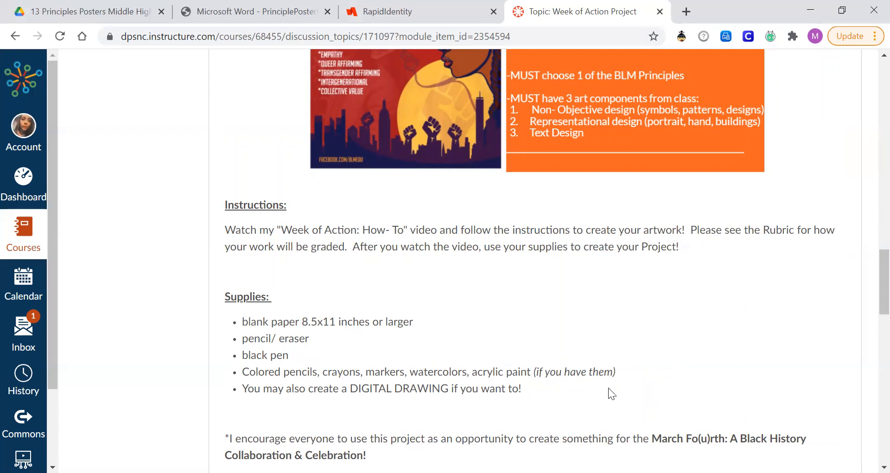
mouse_move(529, 387)
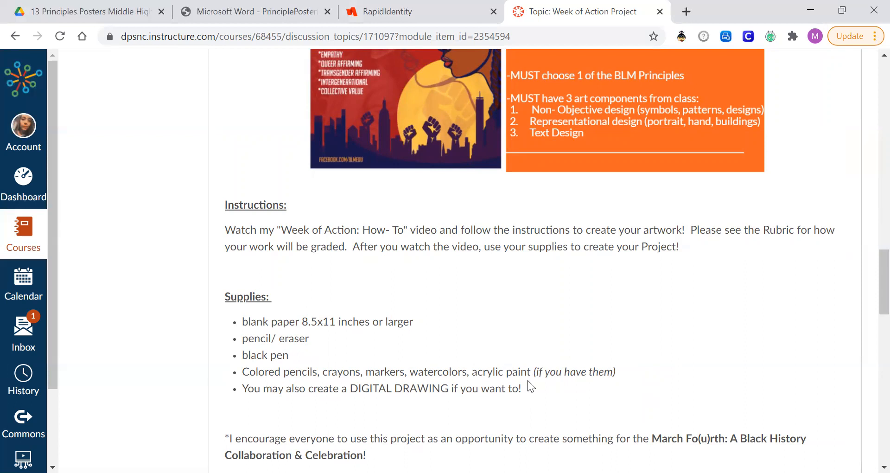
mouse_move(493, 383)
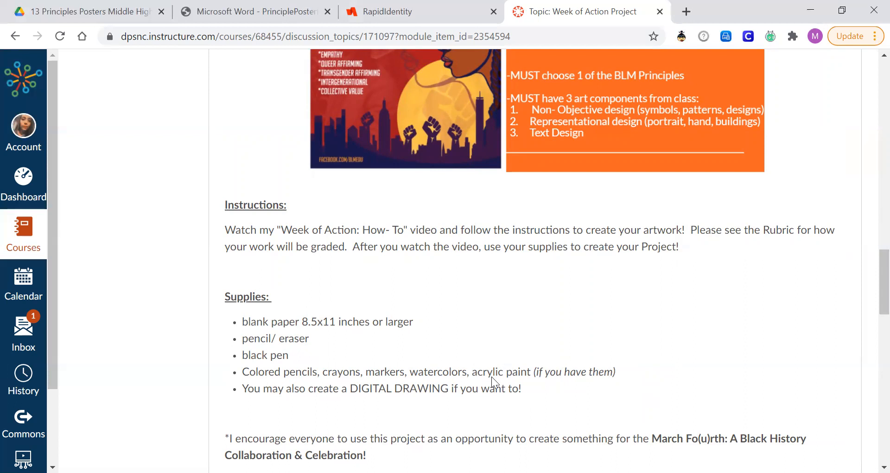
Step: Scroll through the posters and flyer, then past Supplies to the VIDEO and How to Upload? headings
scroll(down, 3)
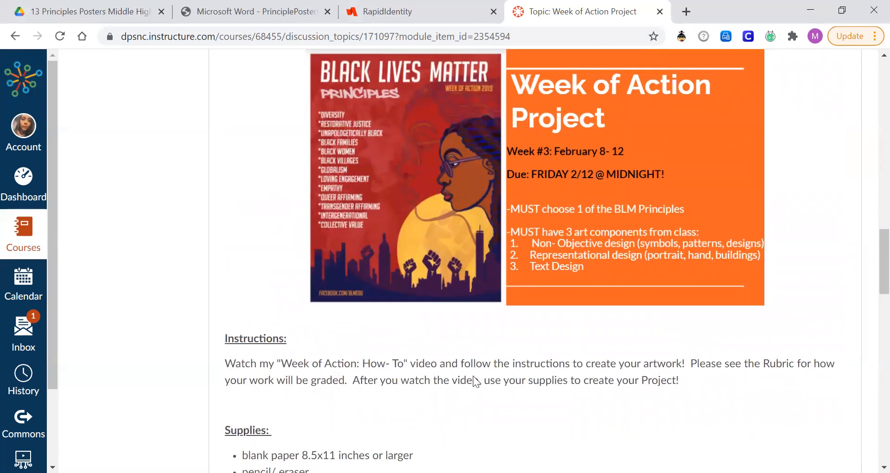
scroll(down, 3)
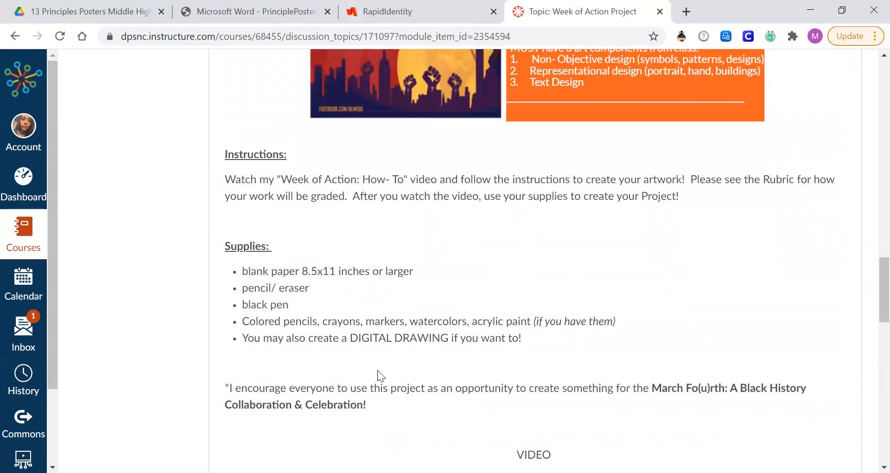
mouse_move(539, 360)
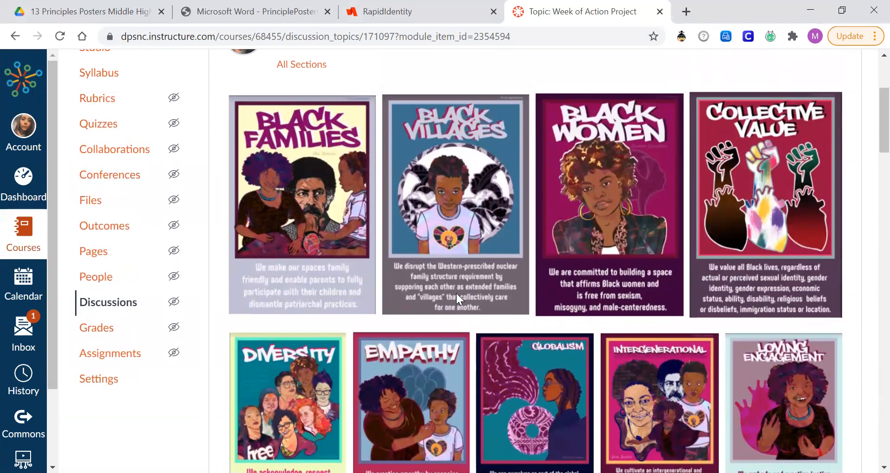
scroll(down, 3)
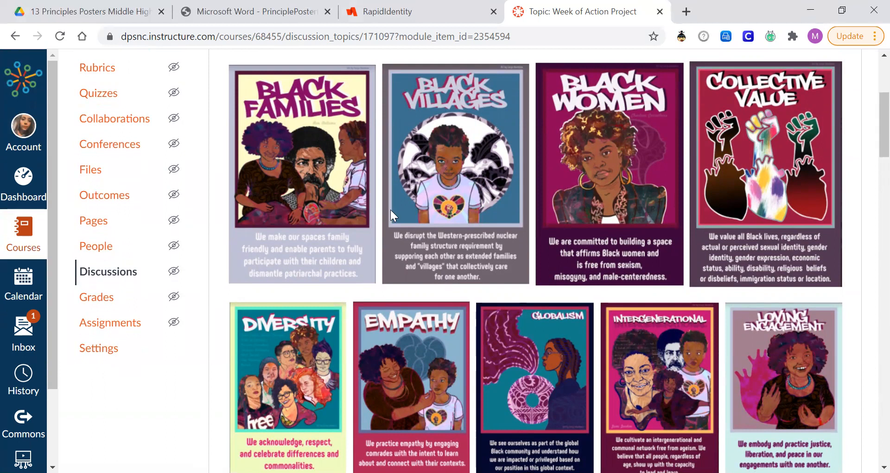
mouse_move(514, 340)
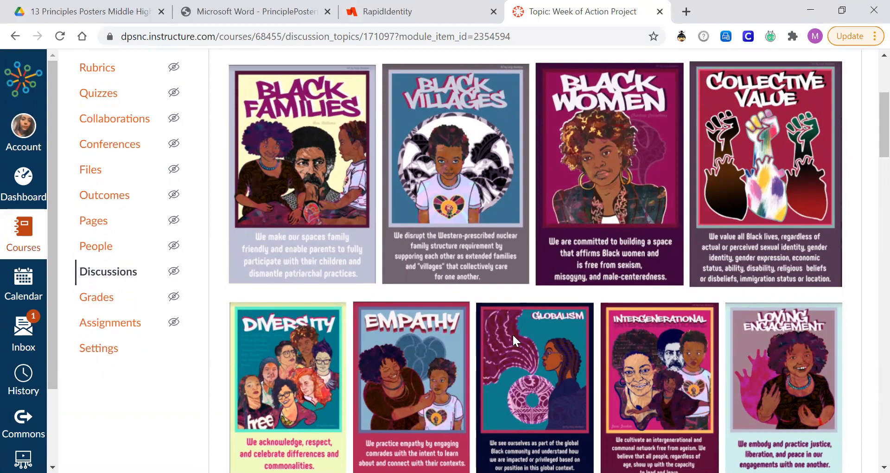
scroll(down, 3)
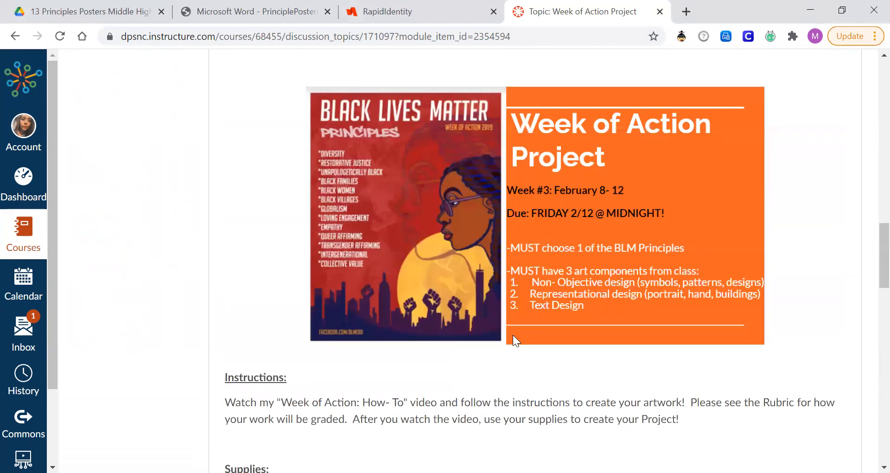
scroll(down, 3)
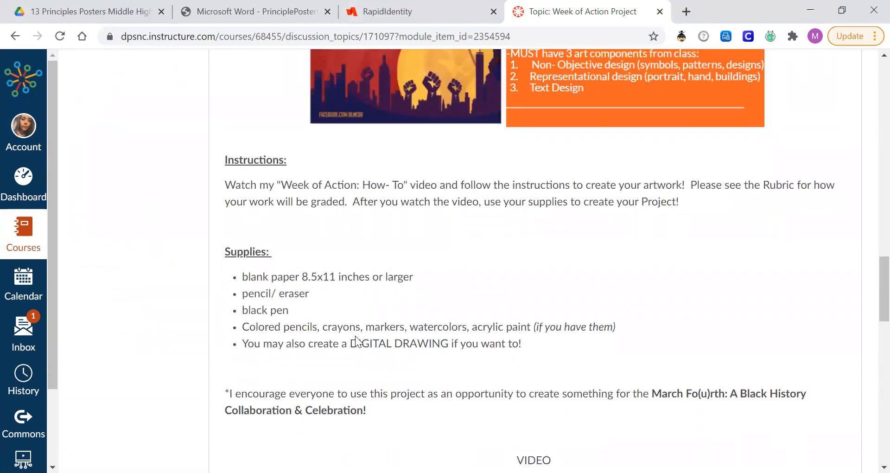
scroll(down, 3)
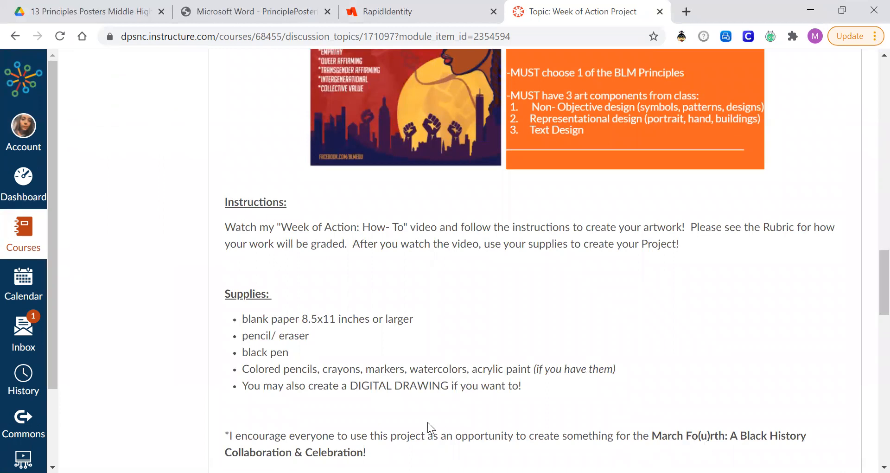
scroll(down, 3)
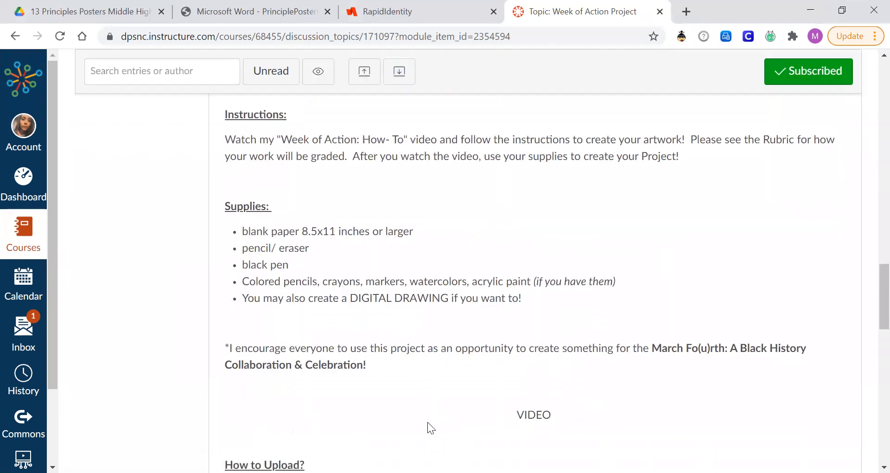
scroll(down, 3)
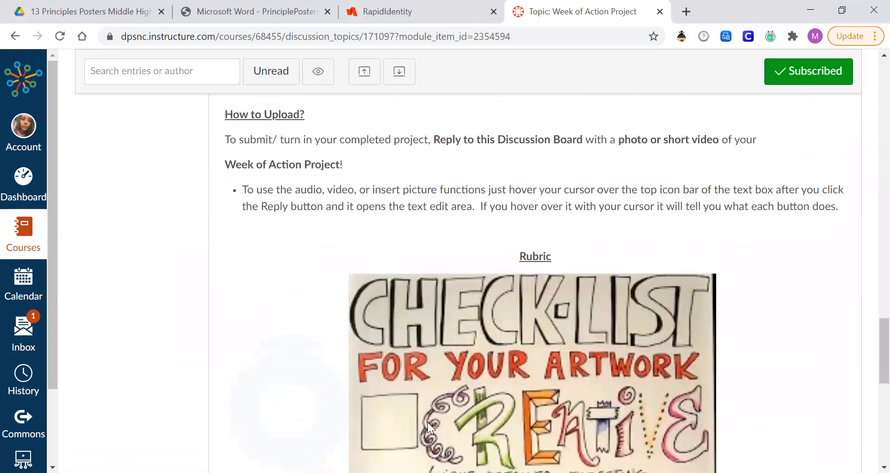
scroll(down, 3)
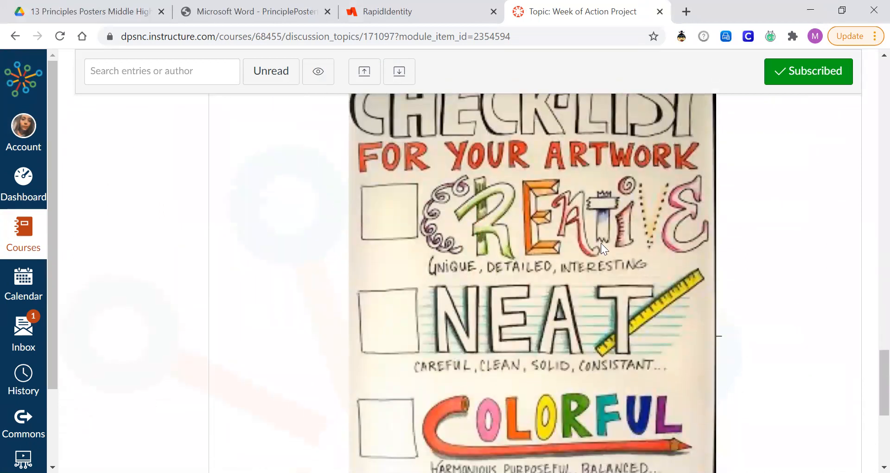
mouse_move(549, 241)
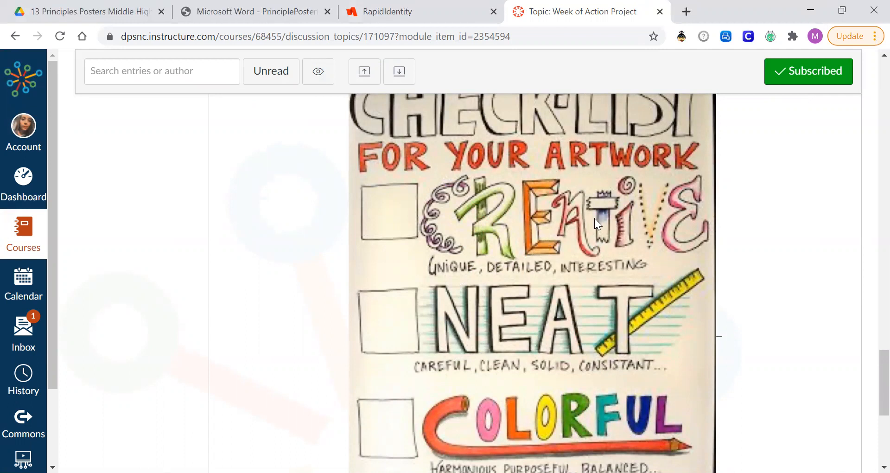
mouse_move(588, 223)
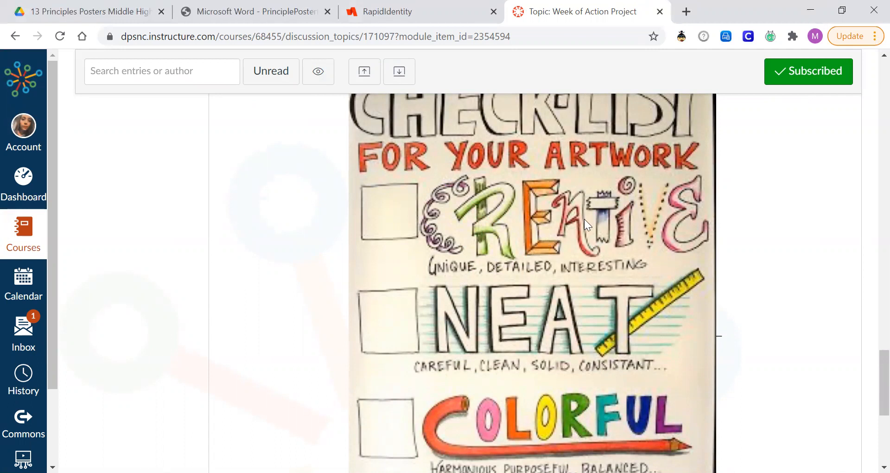
mouse_move(507, 353)
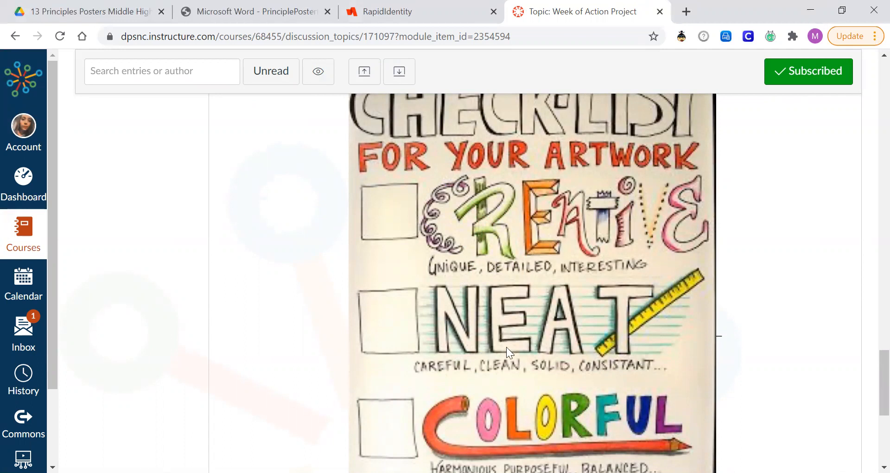
mouse_move(579, 340)
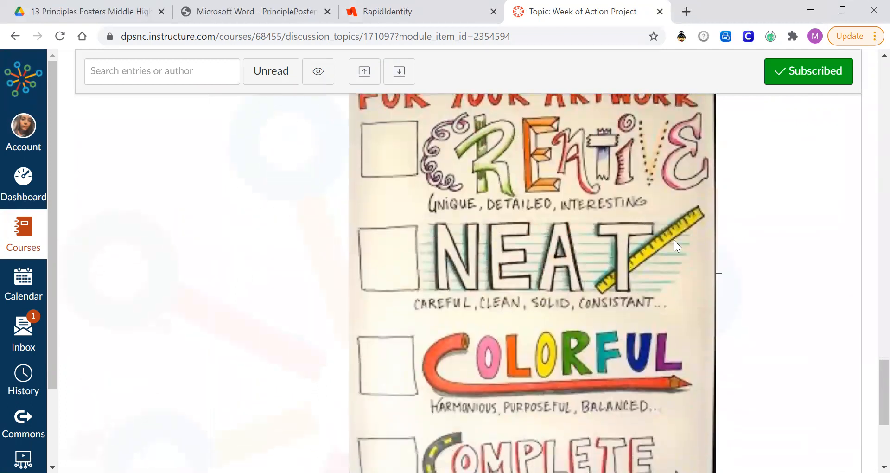
mouse_move(725, 244)
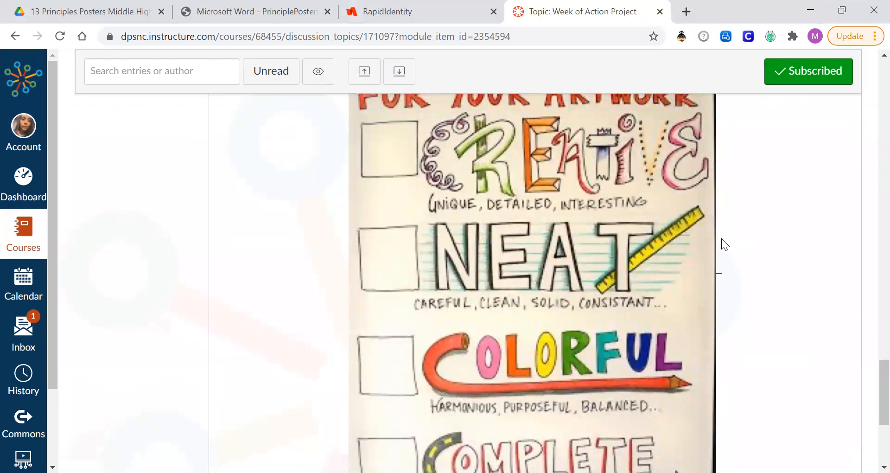
scroll(down, 3)
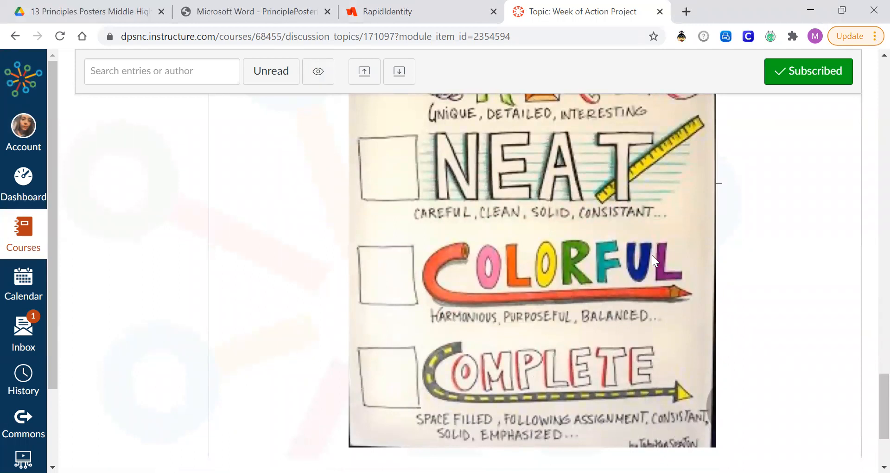
scroll(down, 3)
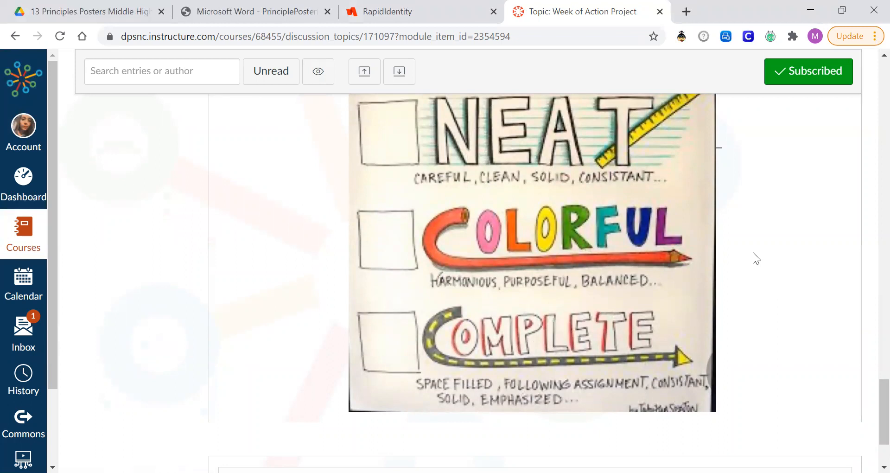
mouse_move(649, 219)
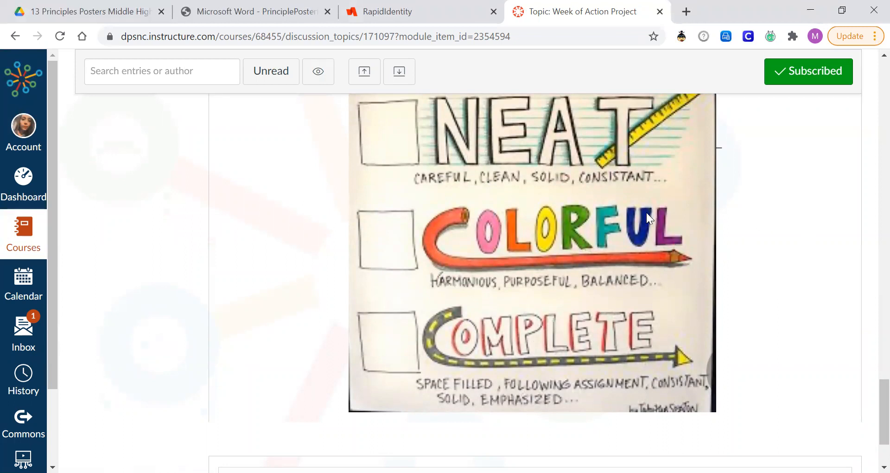
mouse_move(734, 267)
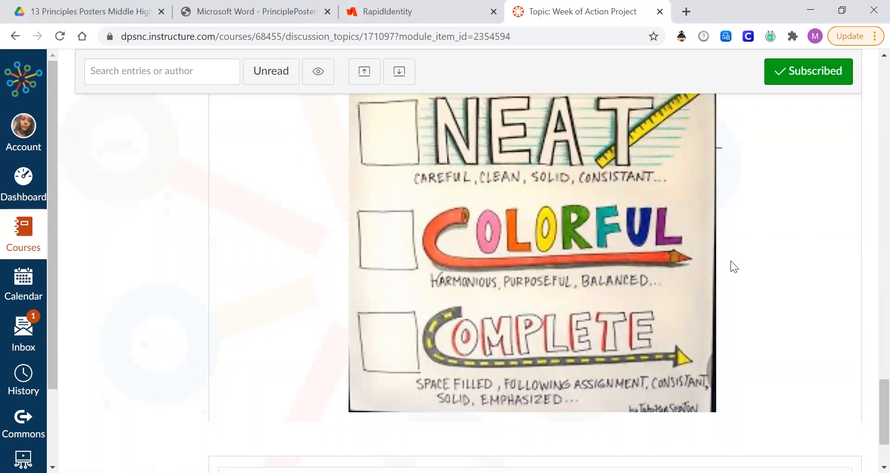
mouse_move(631, 269)
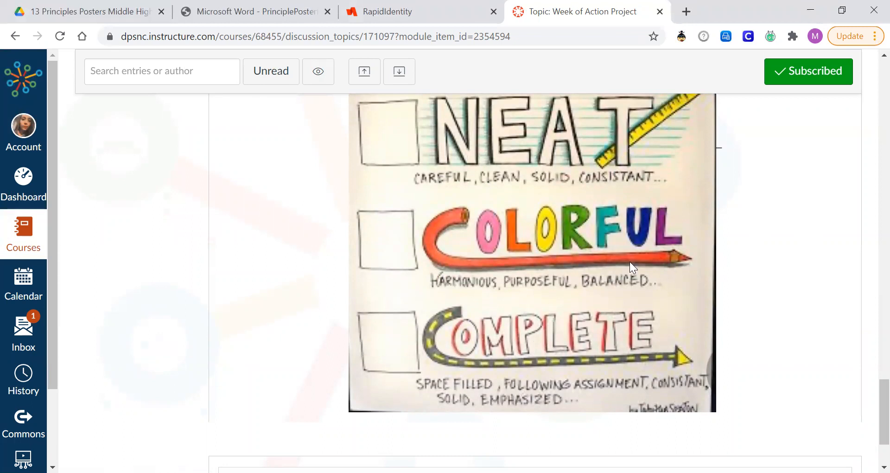
mouse_move(543, 419)
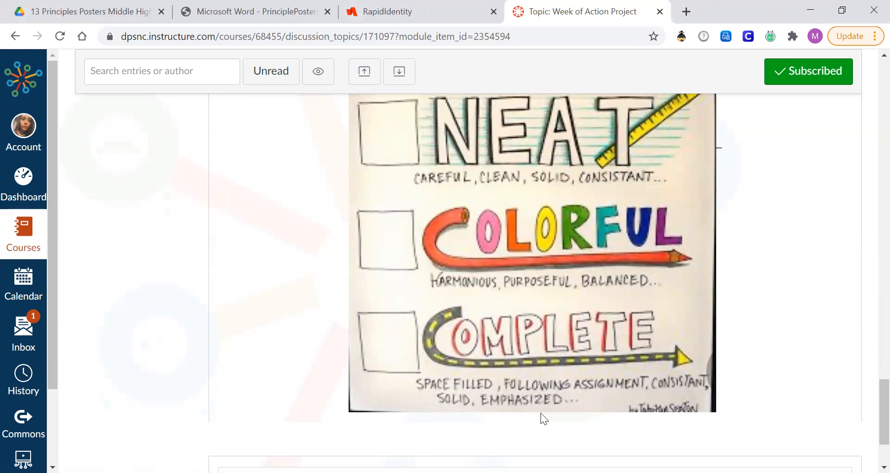
mouse_move(775, 335)
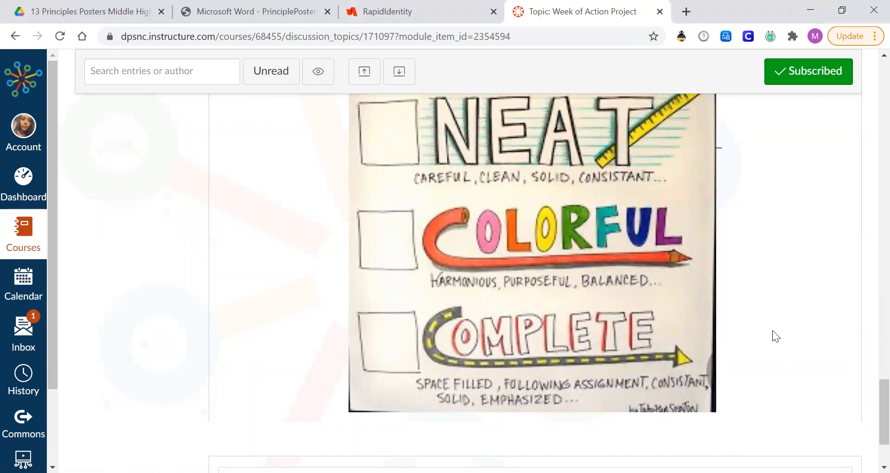
mouse_move(776, 358)
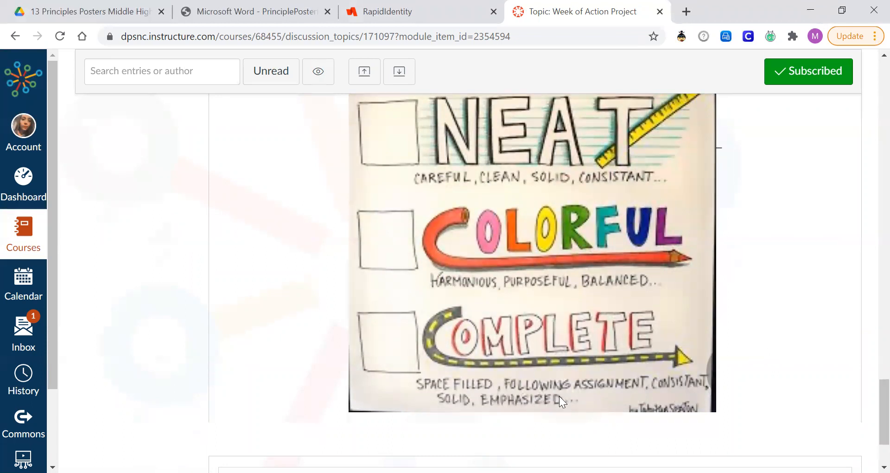
scroll(down, 3)
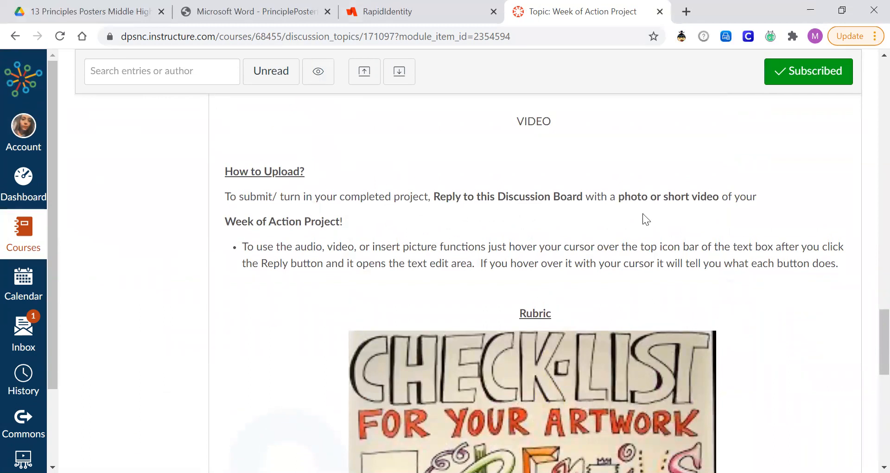
mouse_move(770, 389)
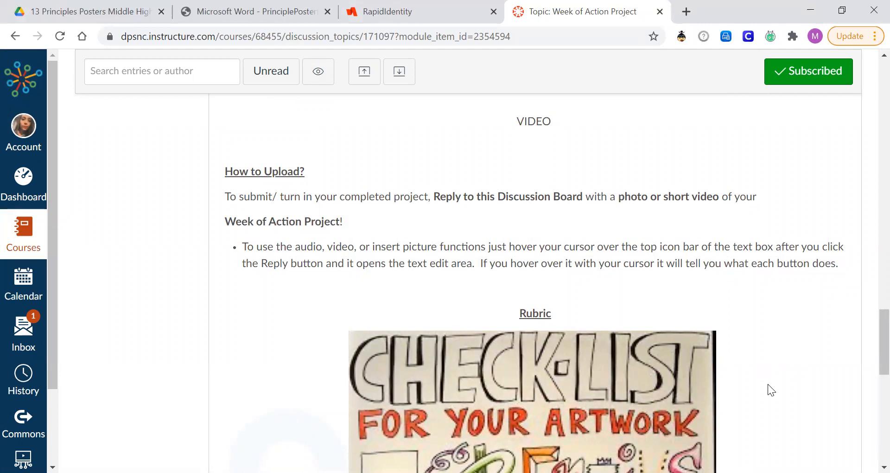
scroll(down, 3)
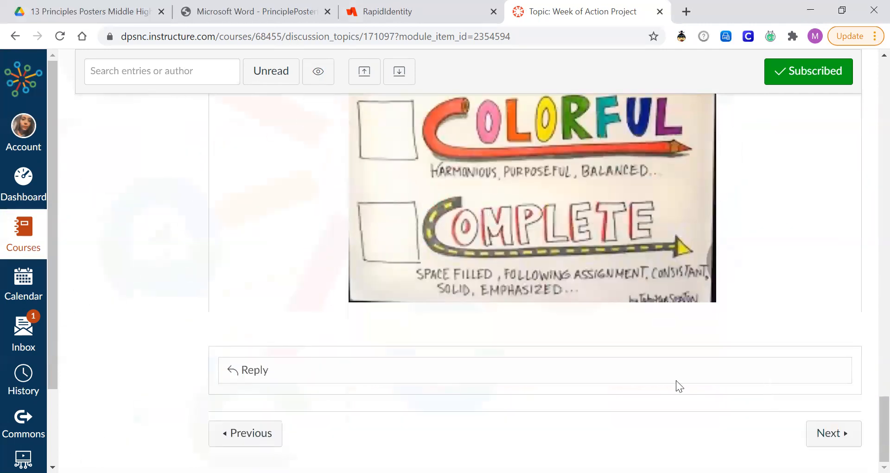
click(316, 370)
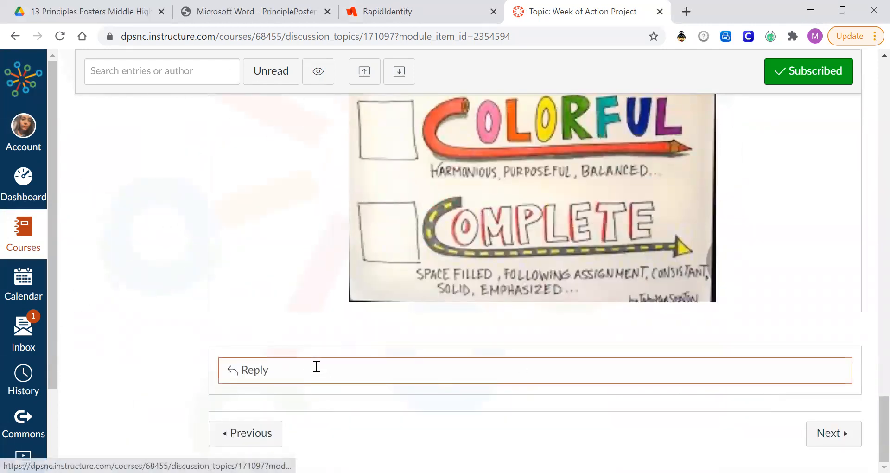
click(254, 370)
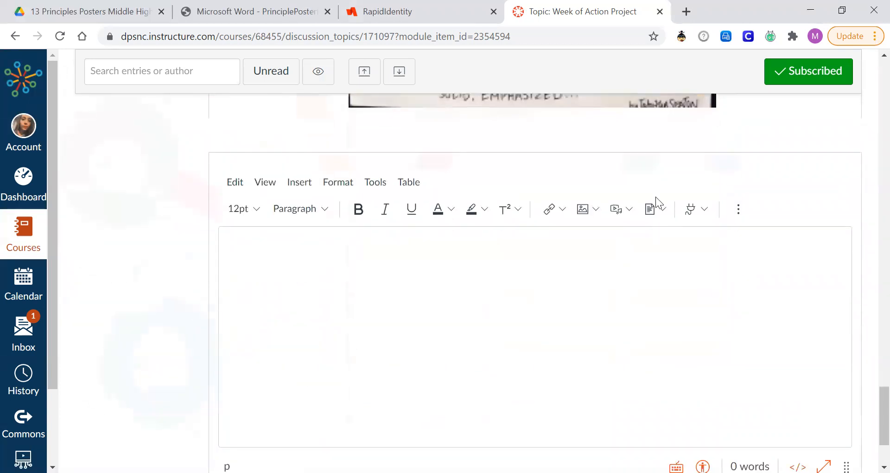
mouse_move(616, 208)
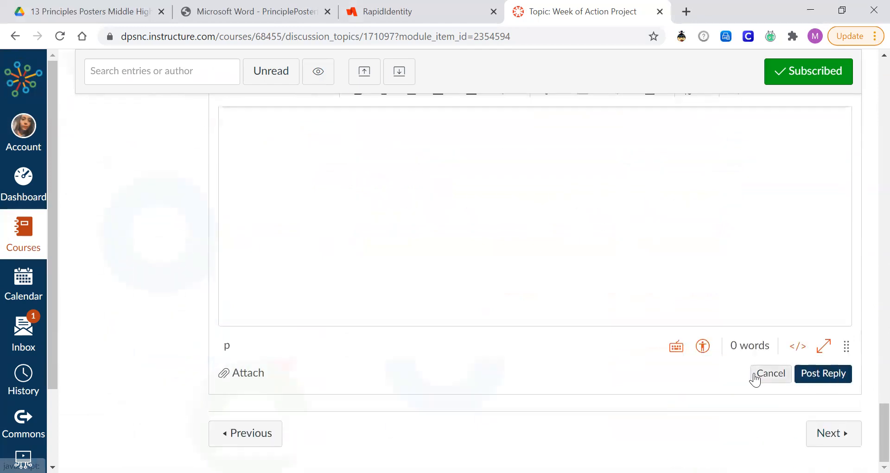
click(771, 374)
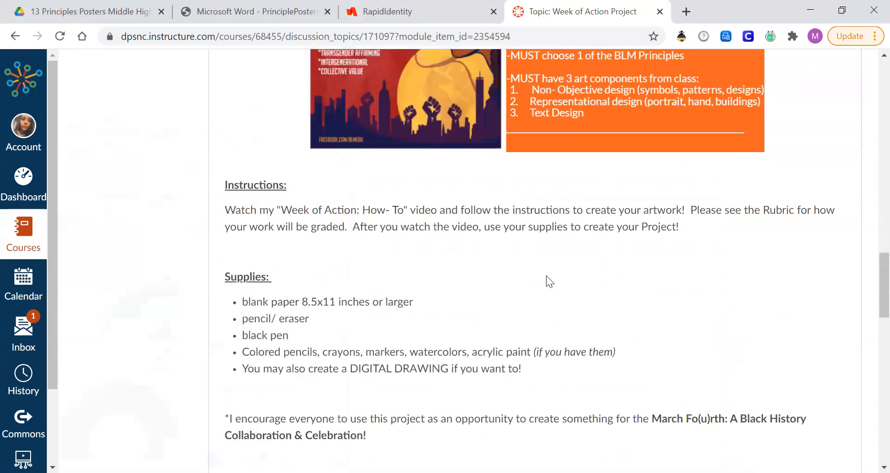
scroll(up, 3)
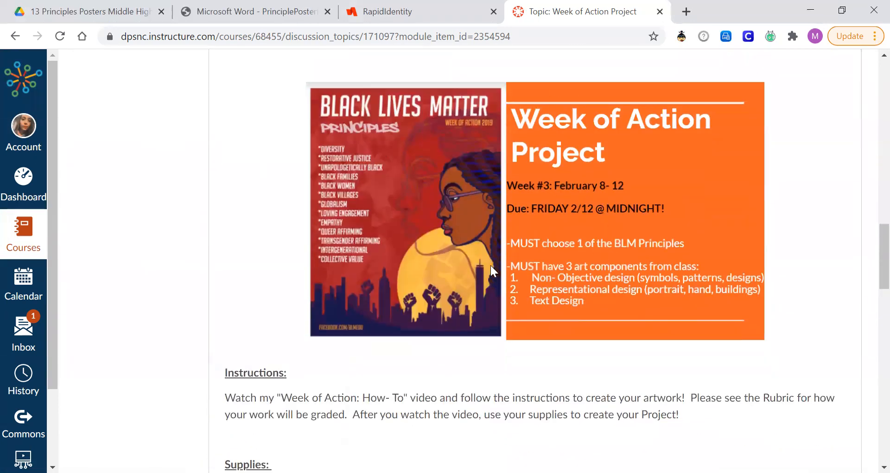
mouse_move(598, 212)
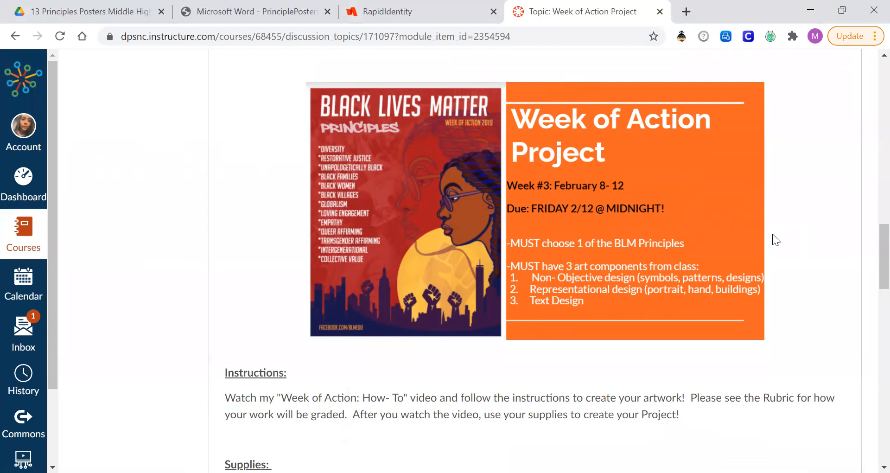
mouse_move(835, 307)
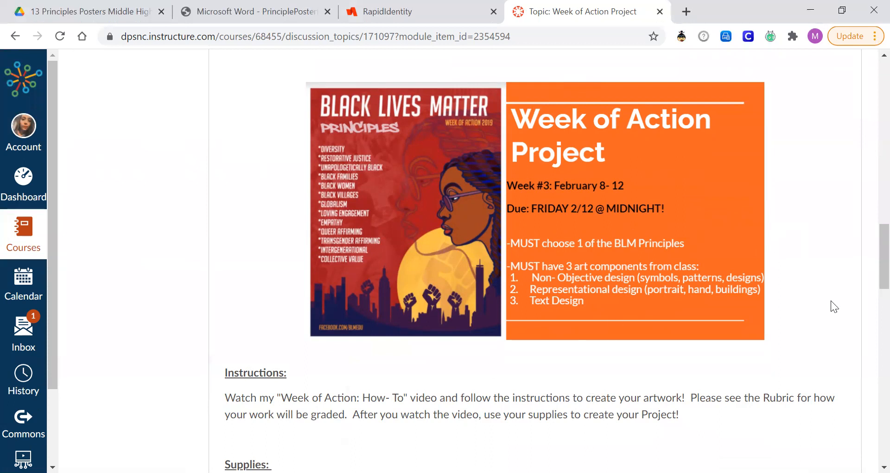
mouse_move(473, 190)
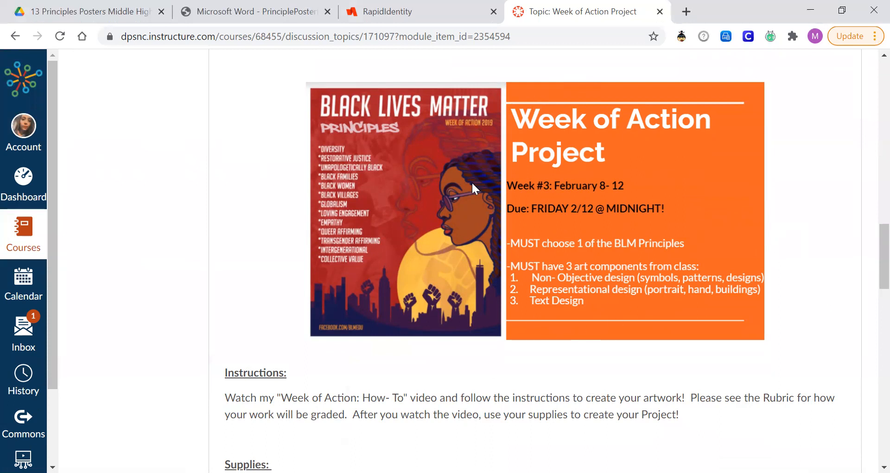
mouse_move(798, 239)
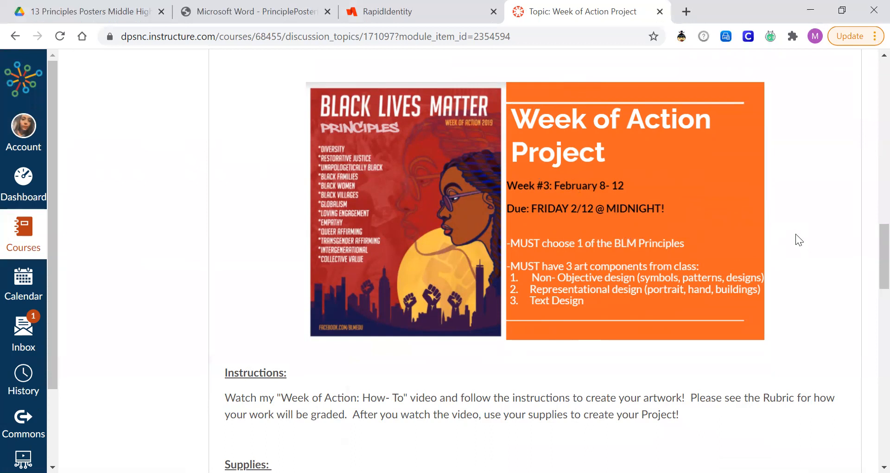
mouse_move(211, 163)
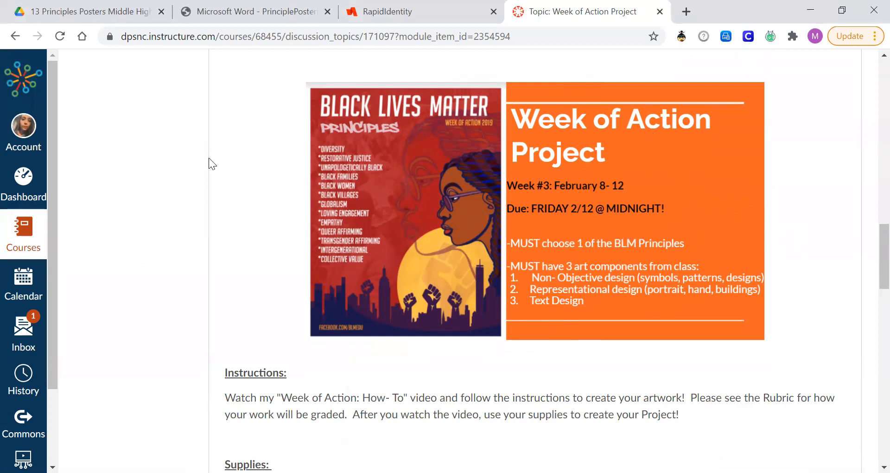
scroll(down, 3)
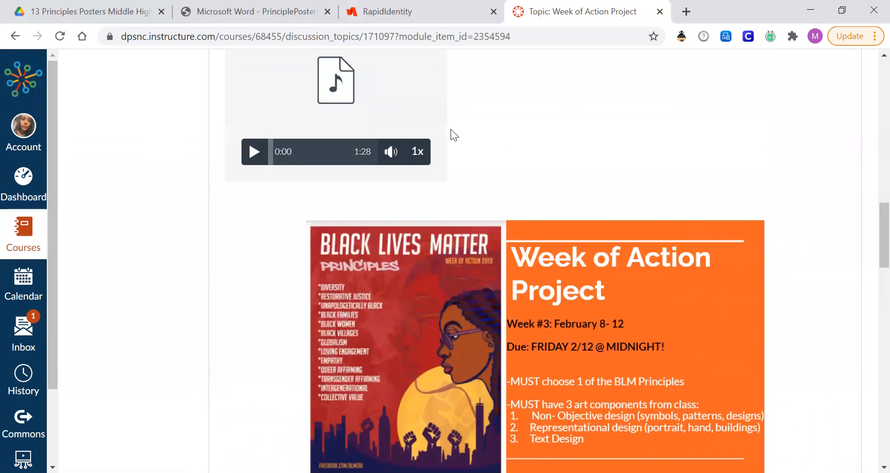
scroll(down, 3)
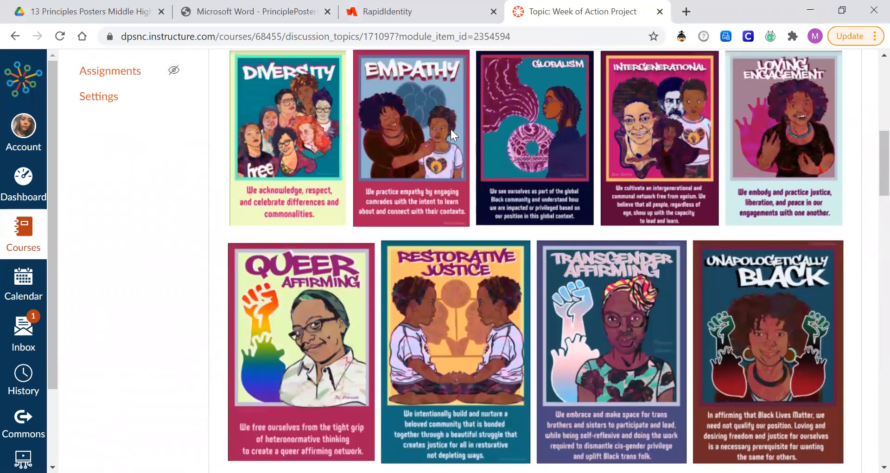